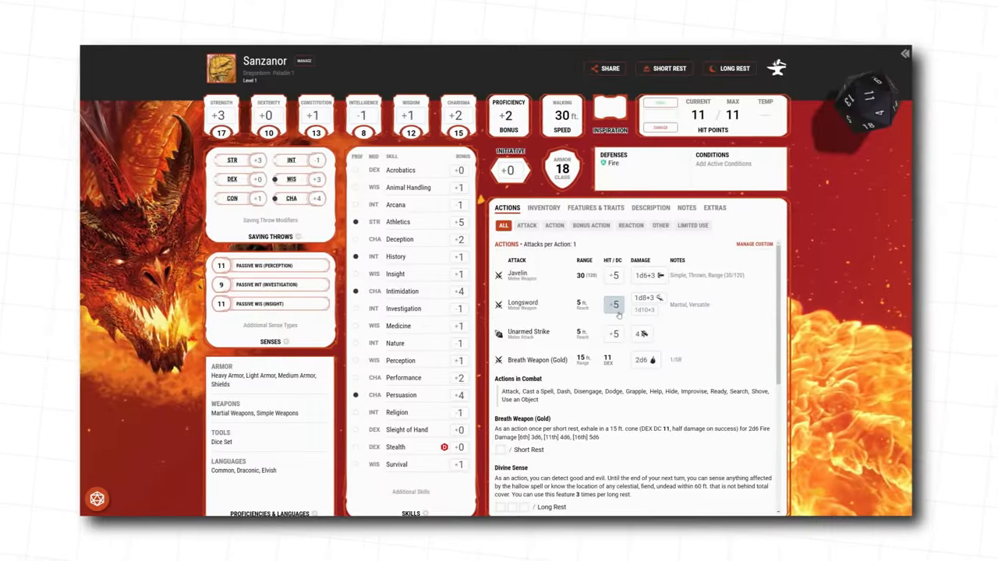
Leave the finished Dragonborn Paladin sheet for the D&D Beyond home page
left_click(613, 304)
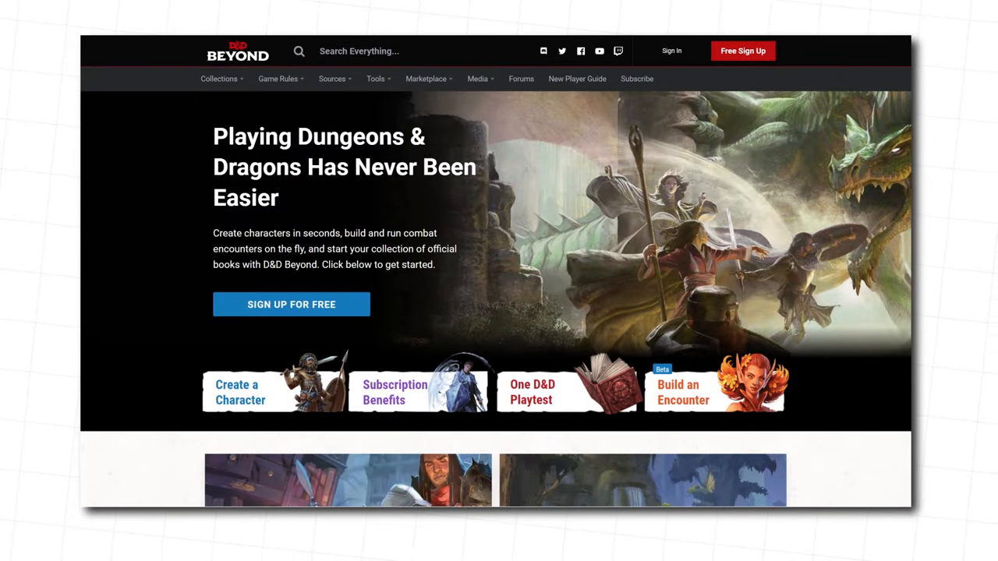
Start a new character with Show Help Text enabled, using Quick Build
left_click(239, 392)
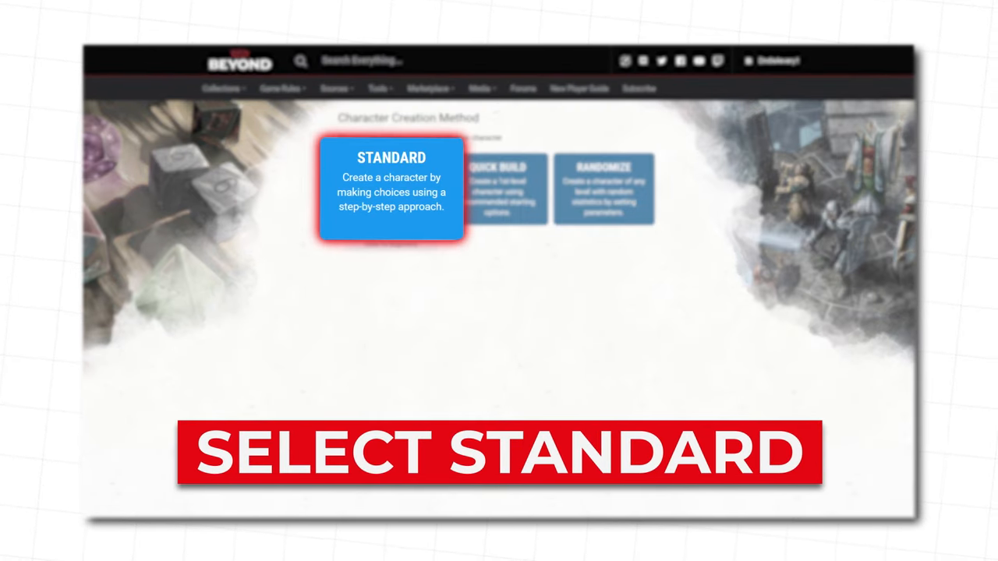
left_click(390, 188)
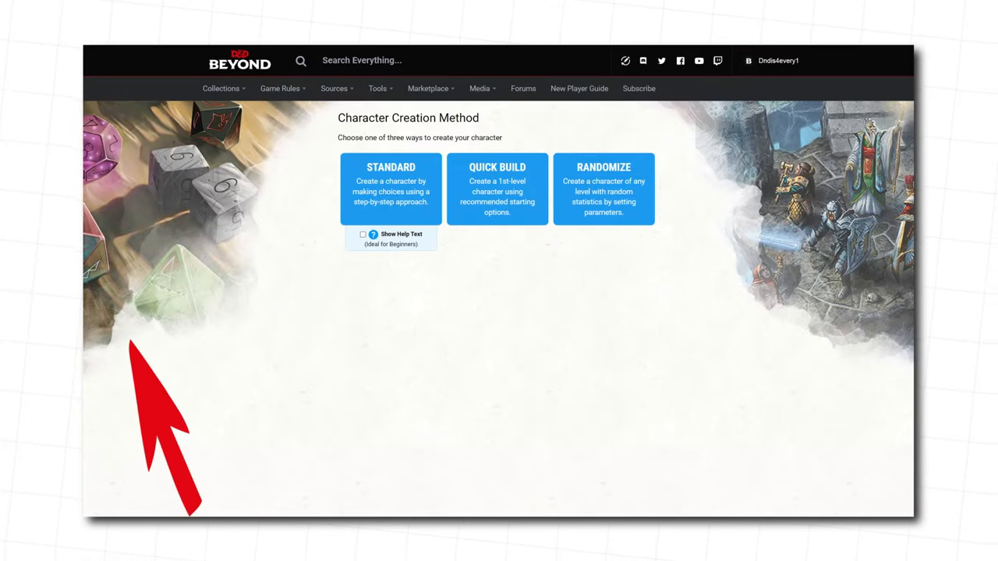
left_click(363, 235)
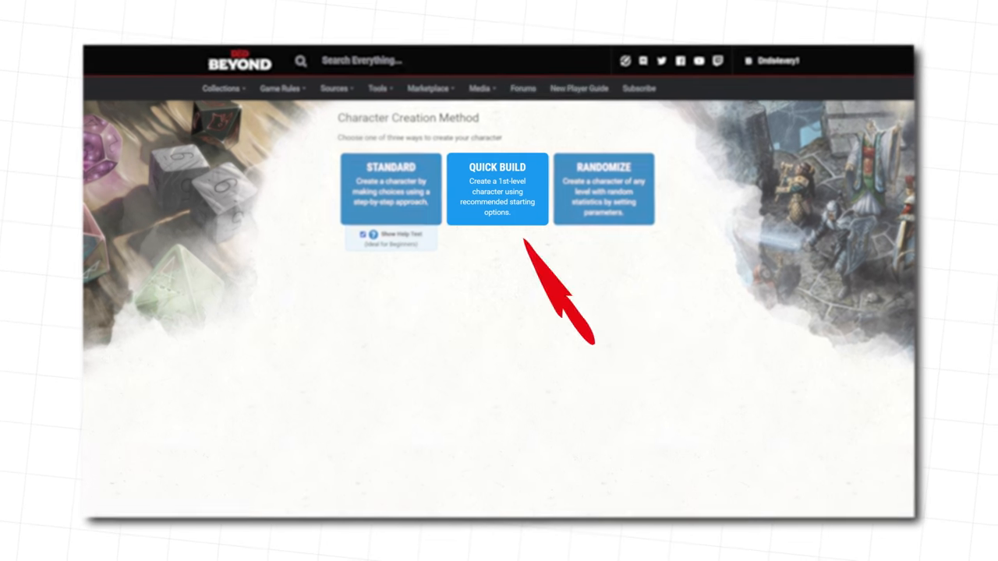
left_click(497, 189)
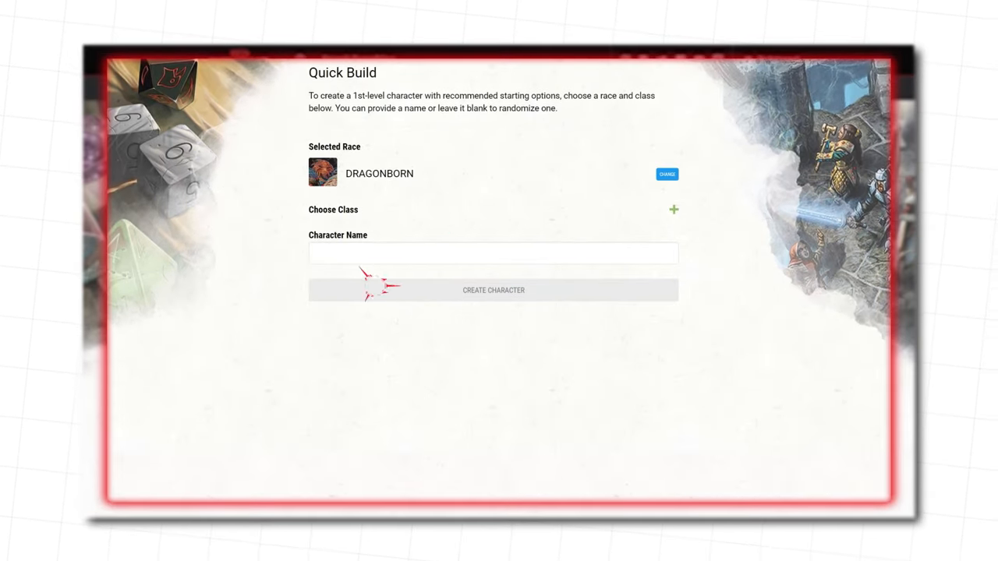
left_click(493, 290)
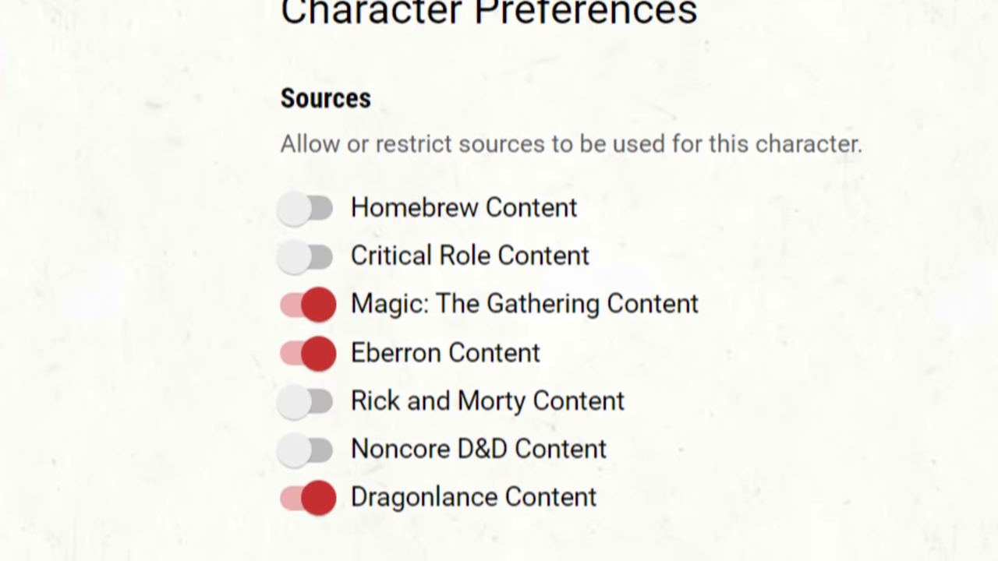
Review the Character Preferences source toggles and advance to the Race step
scroll("down", 3)
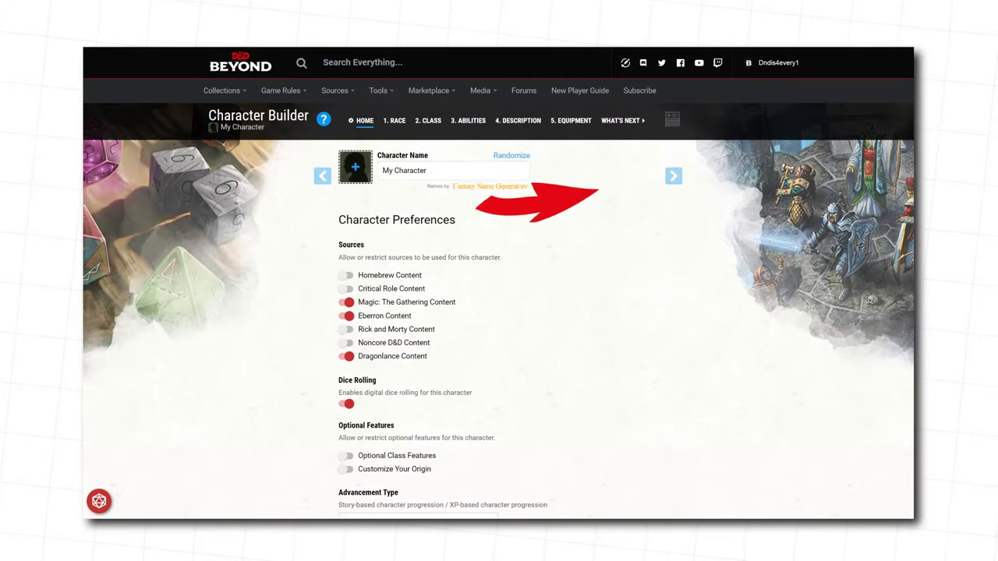
left_click(395, 120)
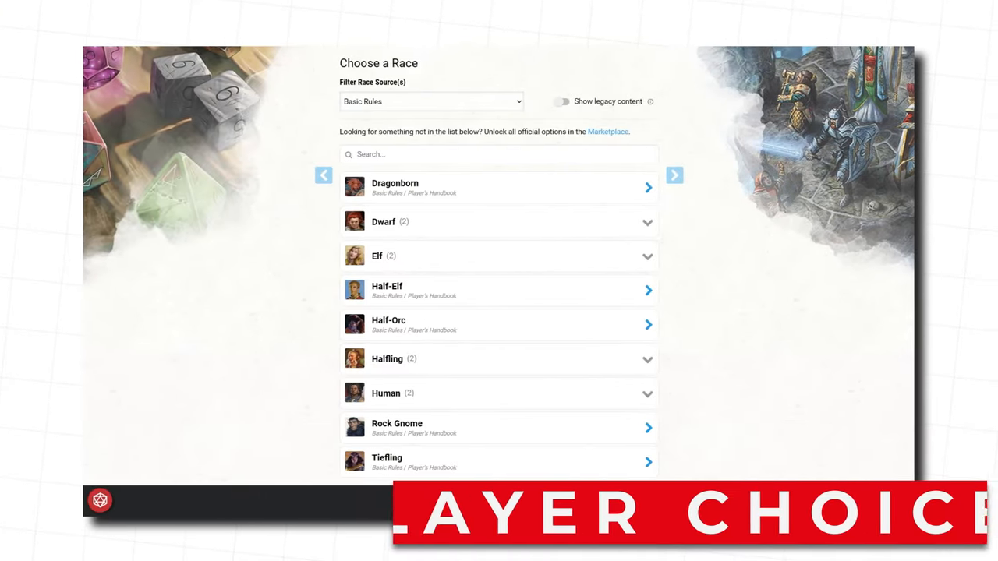
Select Dragonborn and pick a dragon type for its Draconic Ancestry
scroll("down", 3)
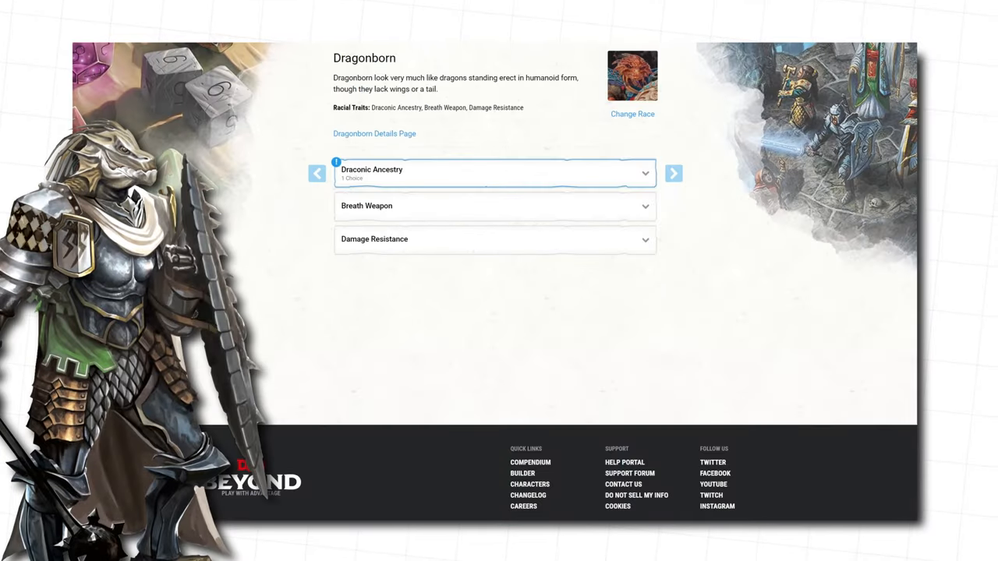
left_click(495, 173)
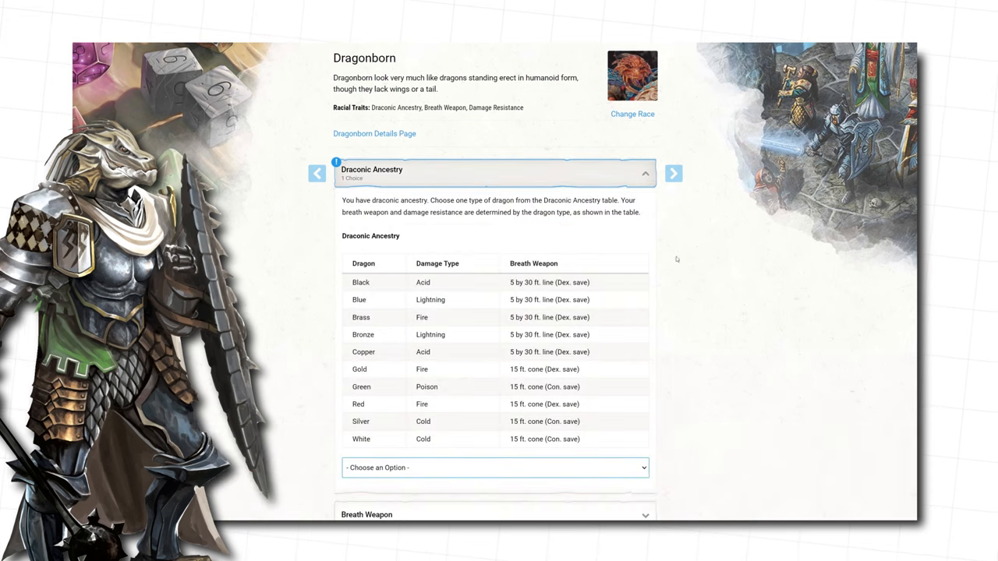
left_click(495, 468)
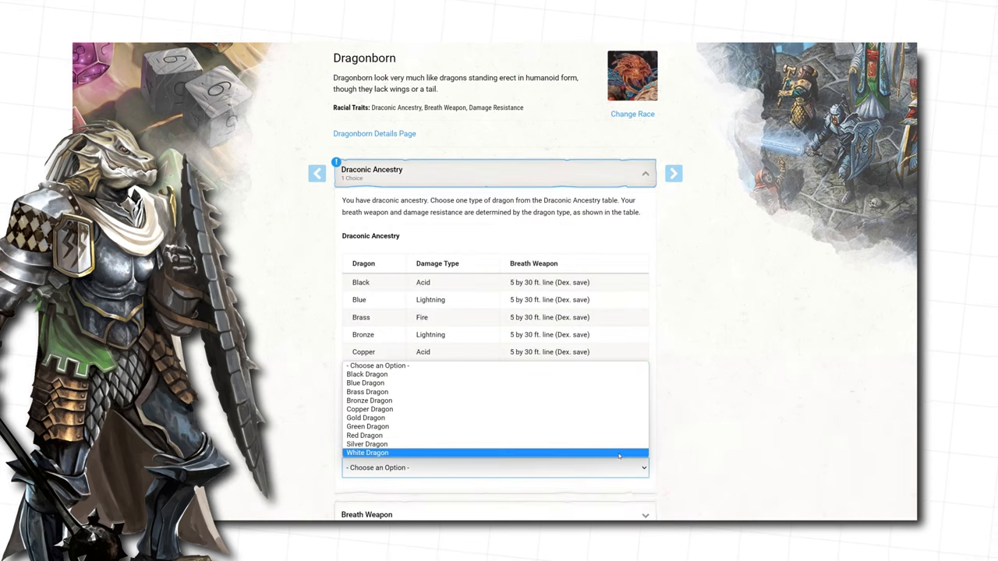
left_click(366, 417)
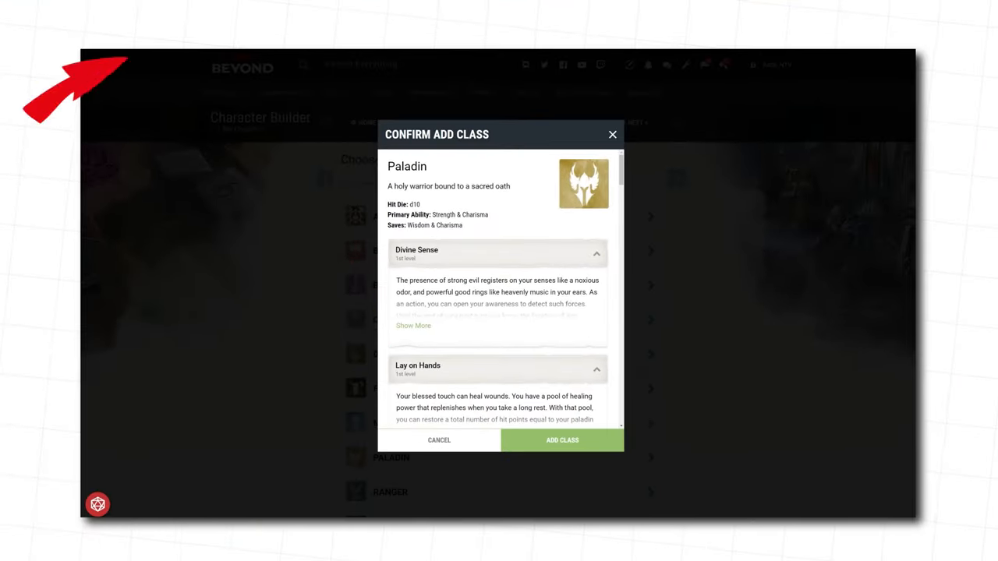
Add the Paladin class with Athletics and Intimidation skills, then view Divine Sense
left_click(561, 440)
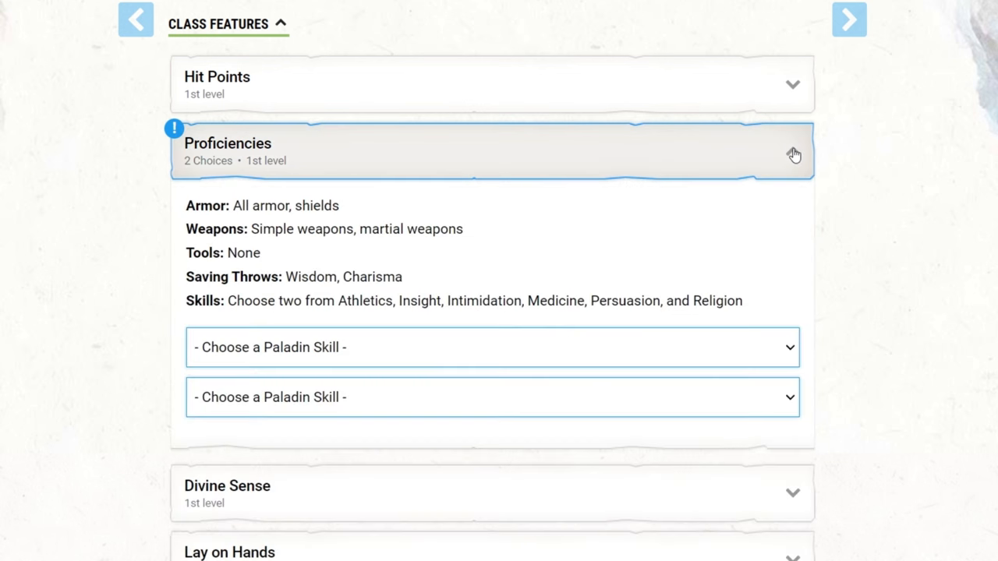
left_click(492, 347)
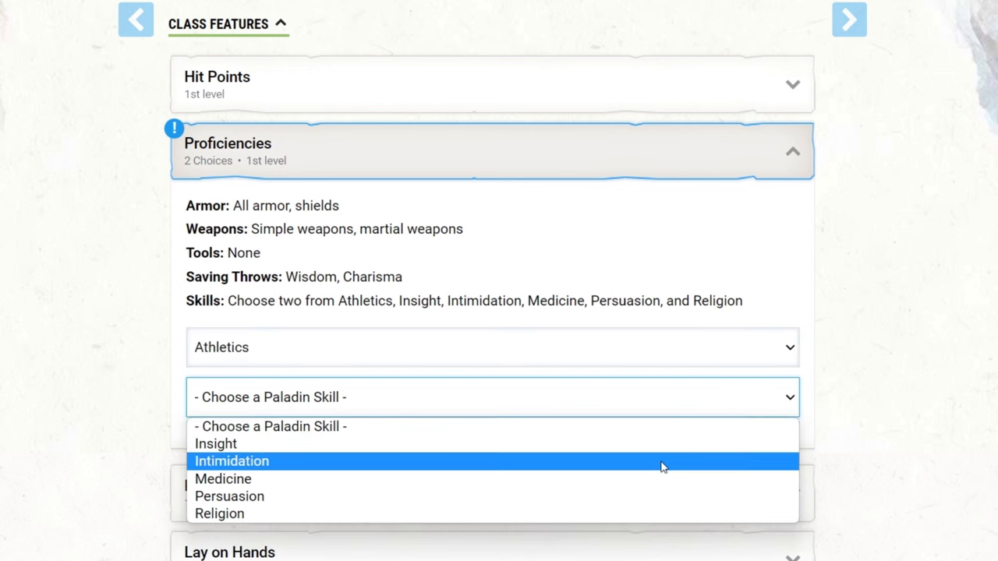
left_click(231, 461)
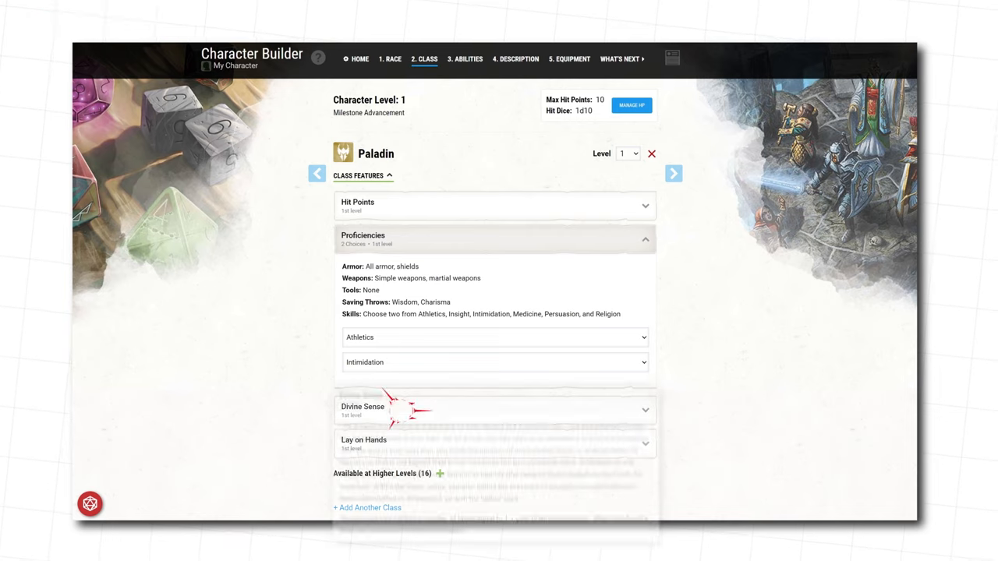
left_click(495, 411)
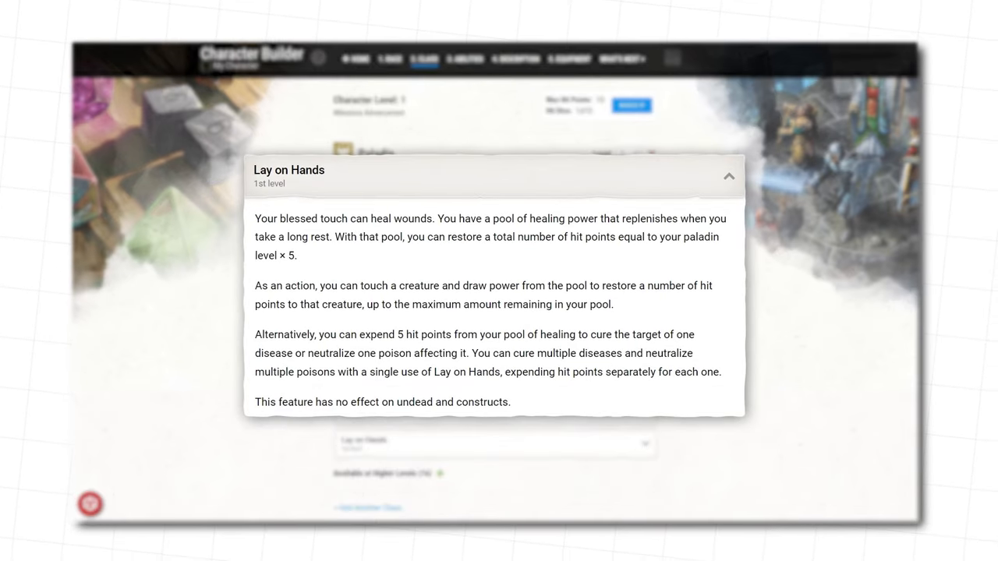
Use Standard Array: Strength 15, Constitution 13, Charisma 14
left_click(468, 54)
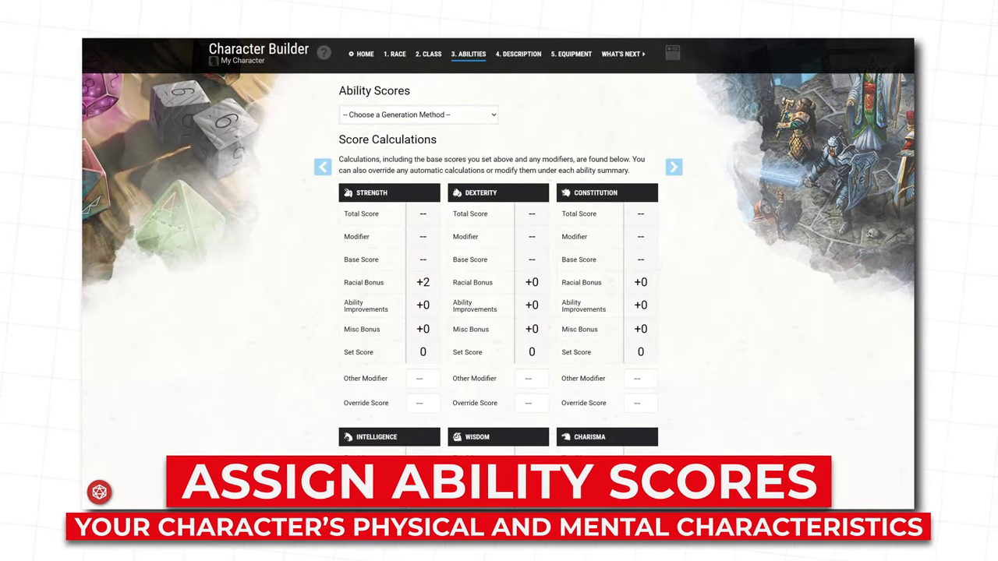
left_click(418, 114)
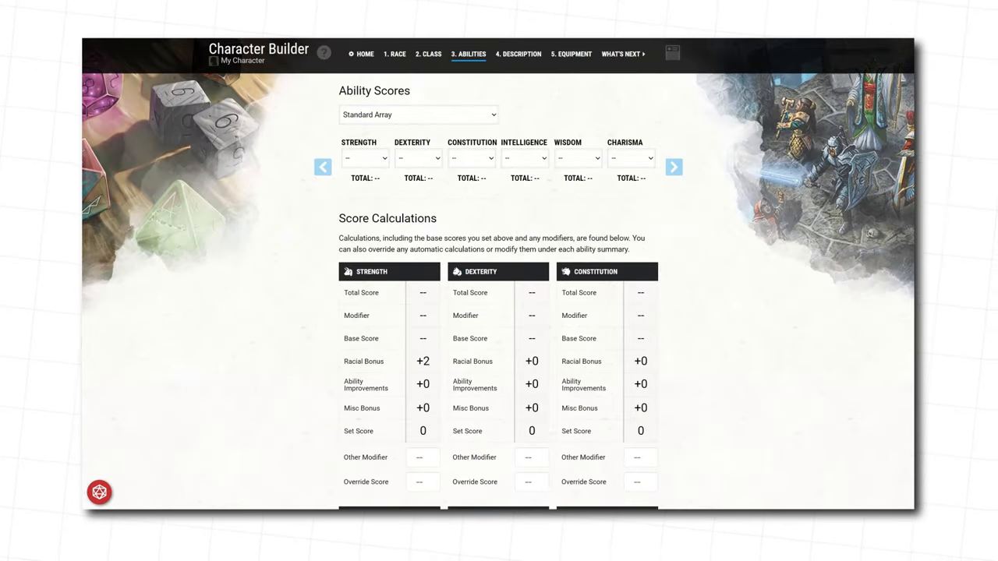
left_click(364, 159)
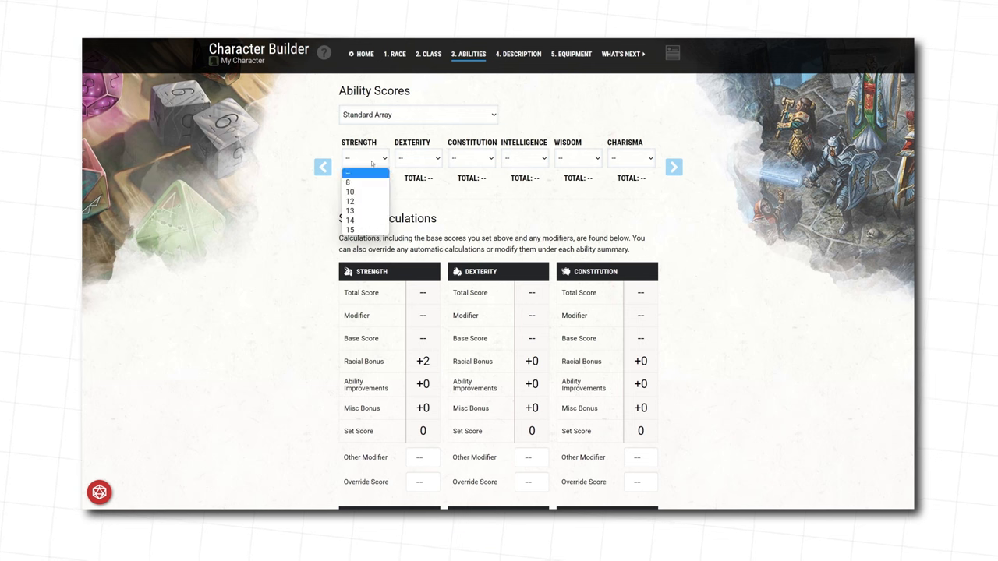
left_click(351, 229)
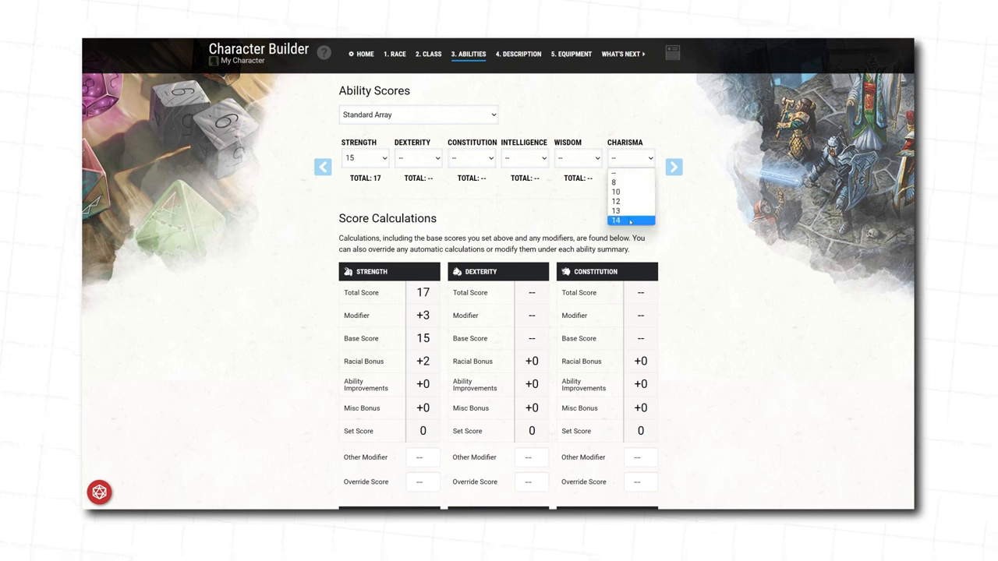
left_click(616, 220)
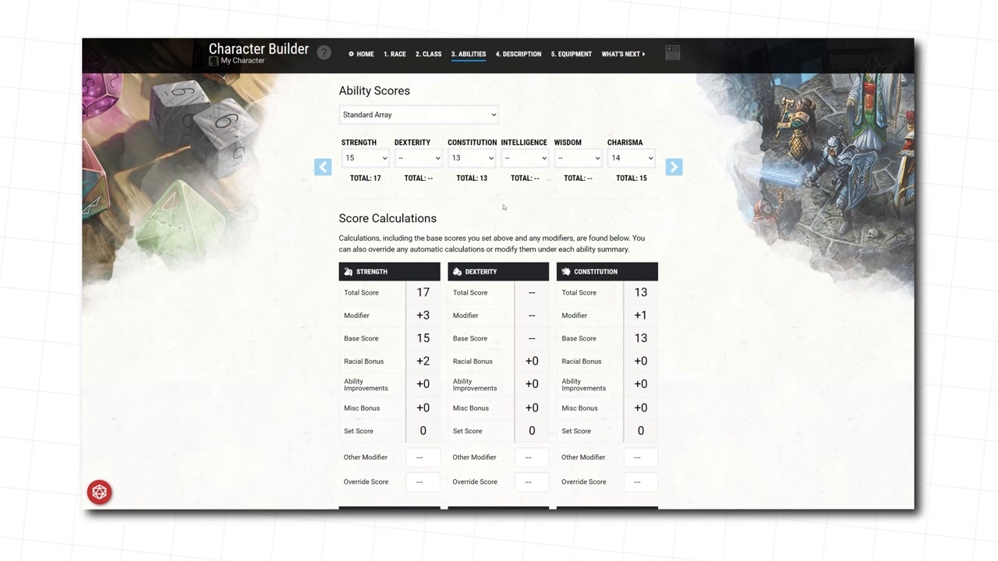
left_click(577, 158)
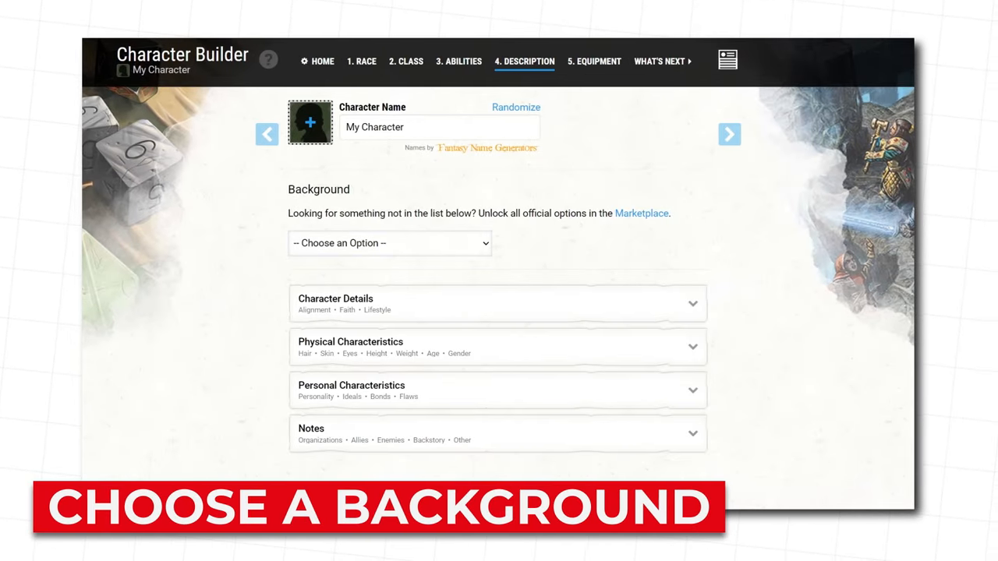
Choose Noble as the character's background
left_click(389, 242)
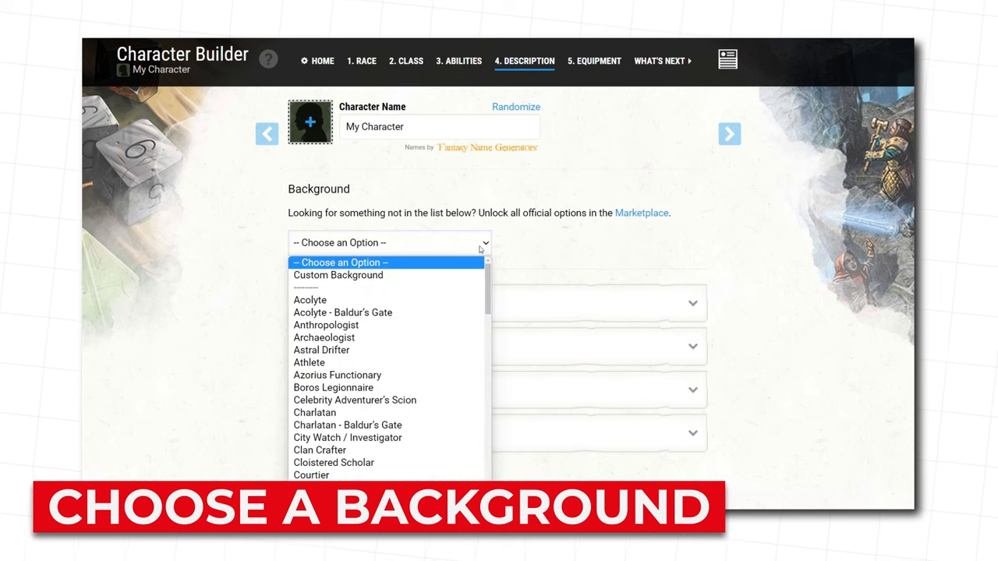
scroll("down", 3)
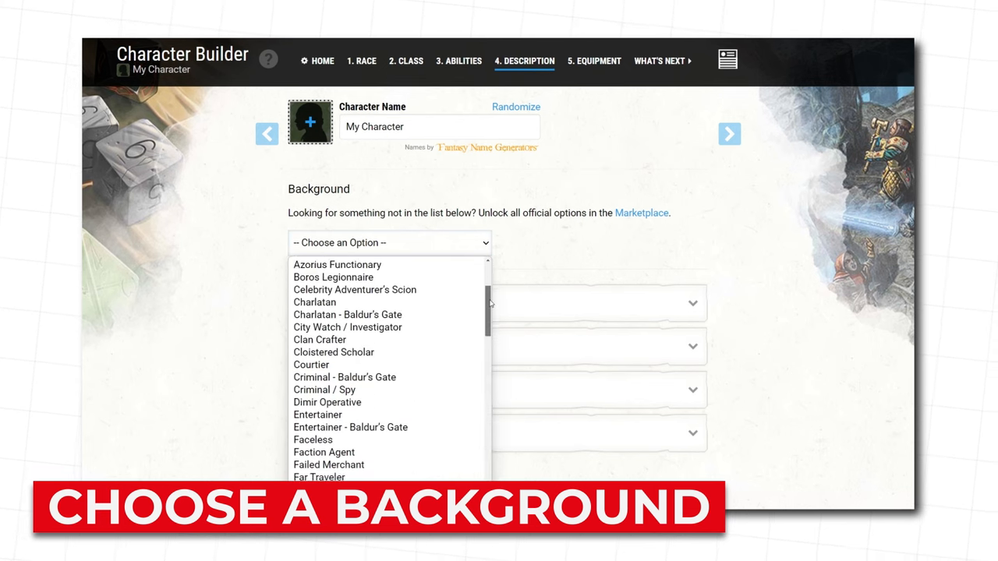
scroll("down", 3)
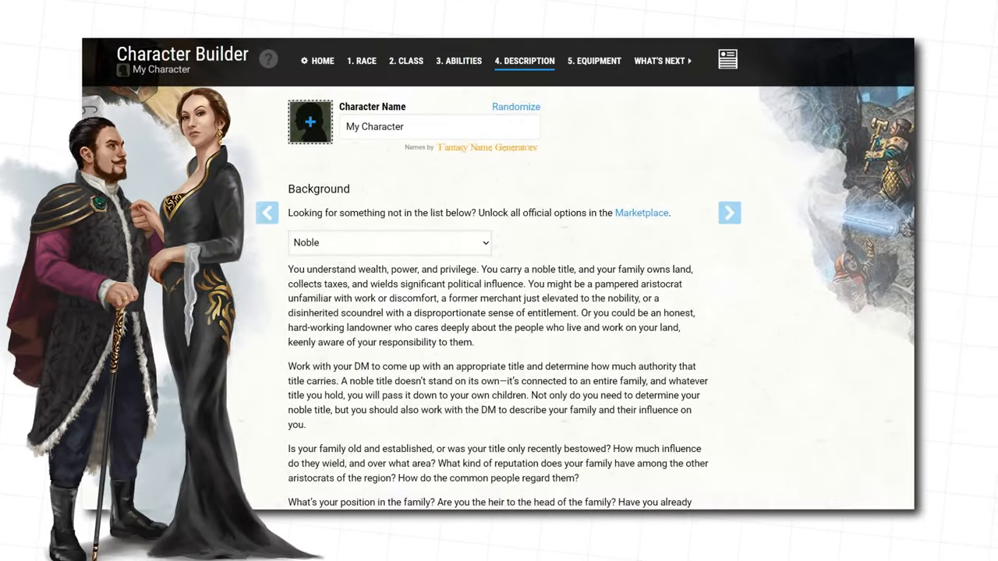
scroll("down", 3)
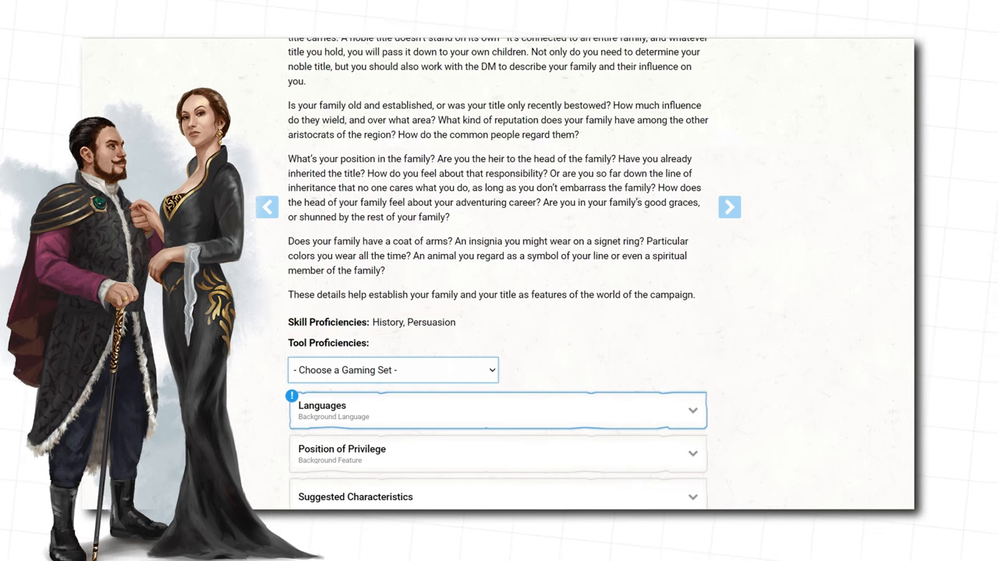
Pick Dice Set as the tool proficiency and choose a background language
left_click(393, 370)
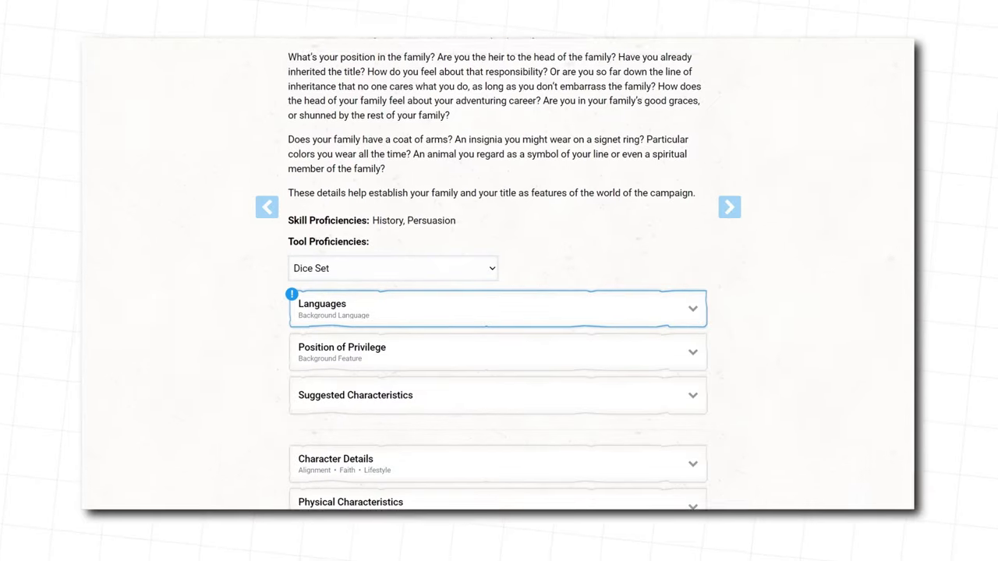
left_click(497, 308)
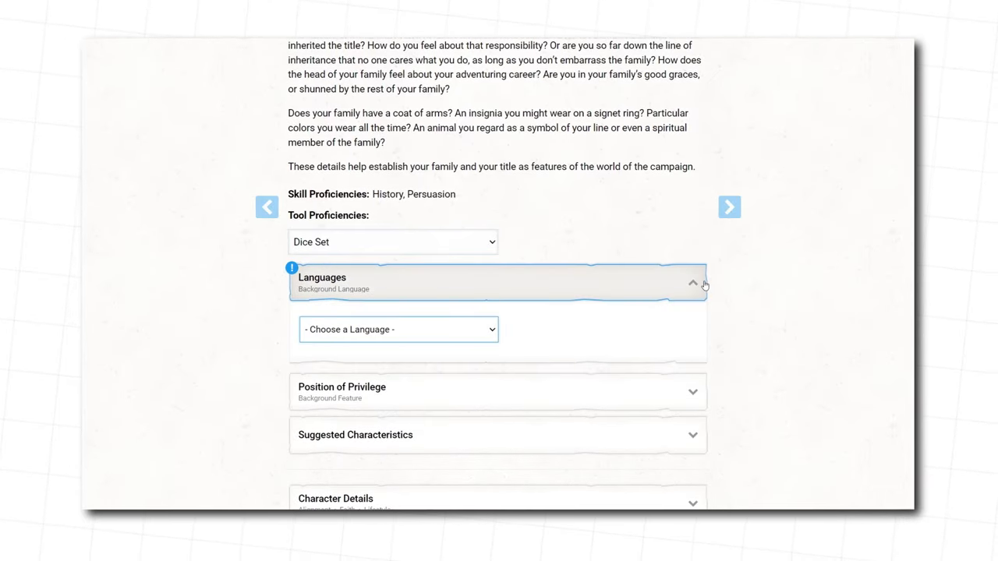
left_click(399, 329)
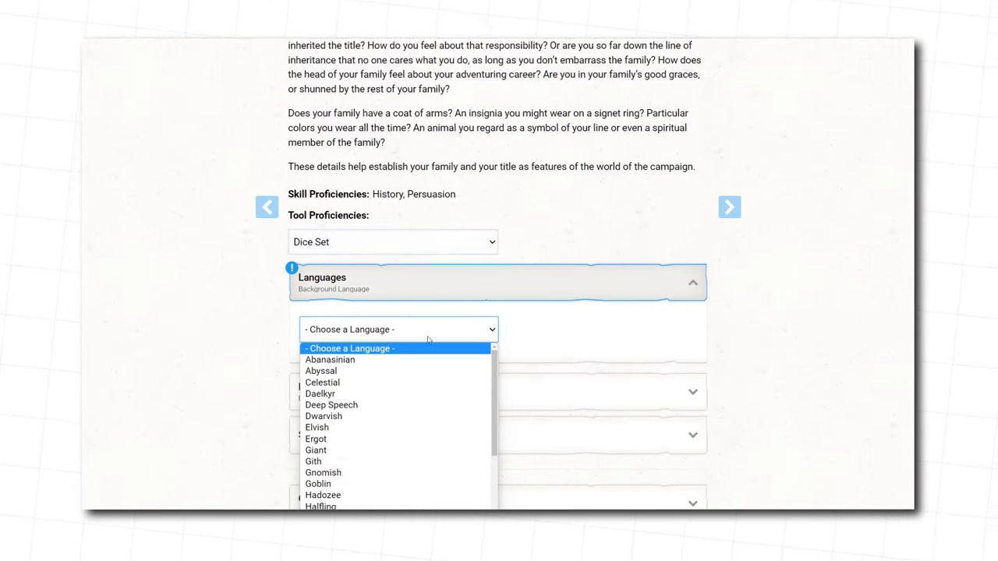
left_click(324, 416)
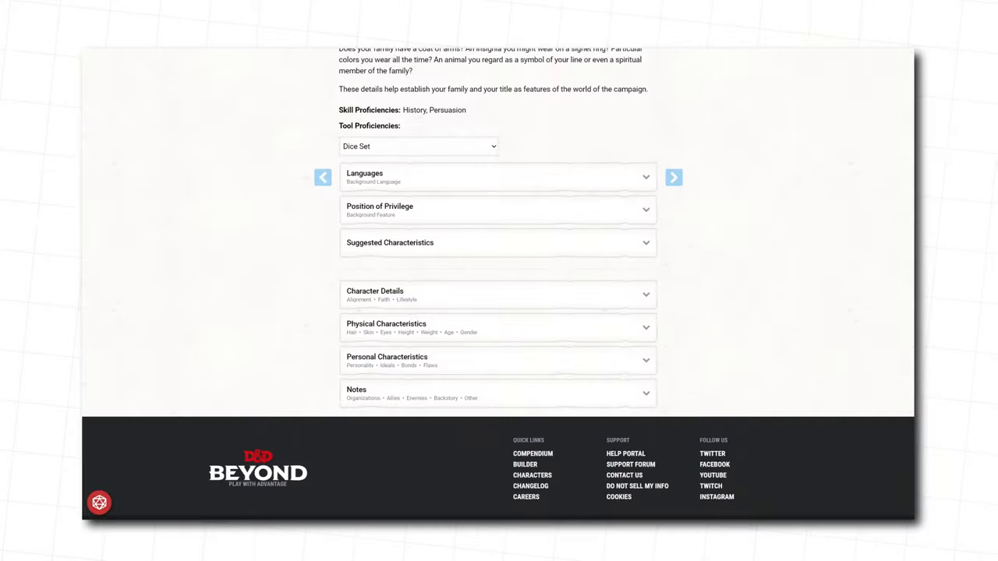
Expand and browse the suggested personality traits, ideals, bonds and flaws
left_click(498, 210)
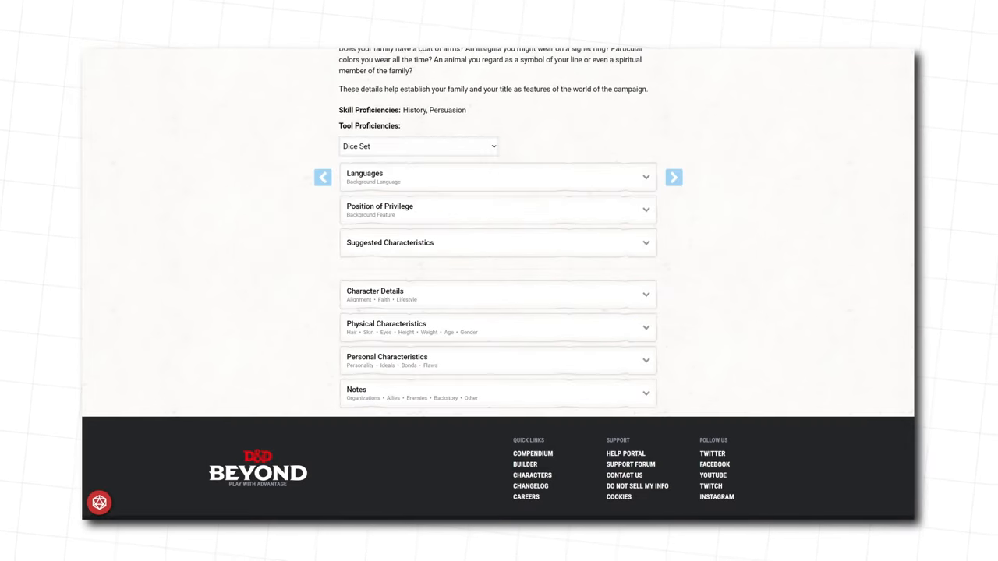
left_click(498, 243)
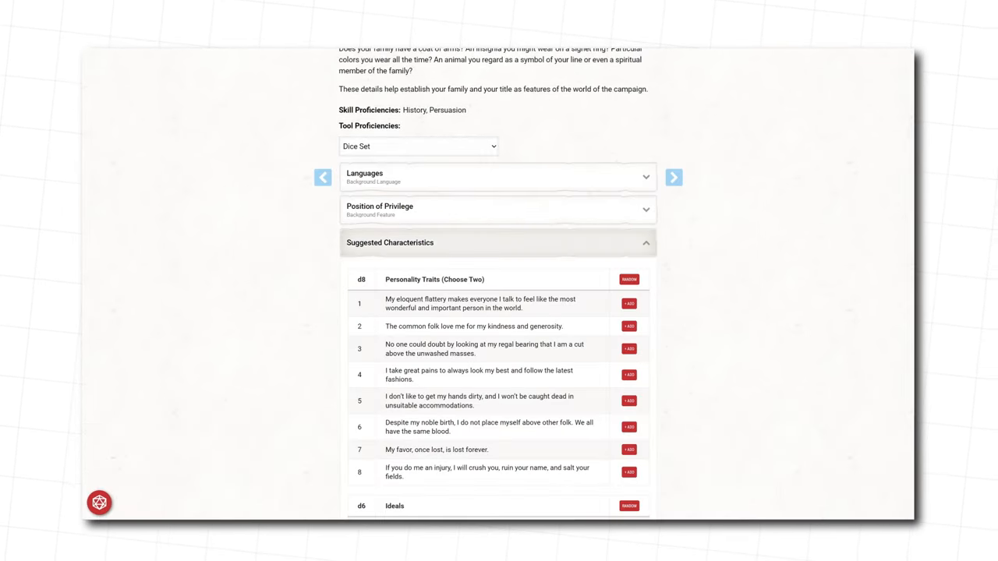
scroll("down", 3)
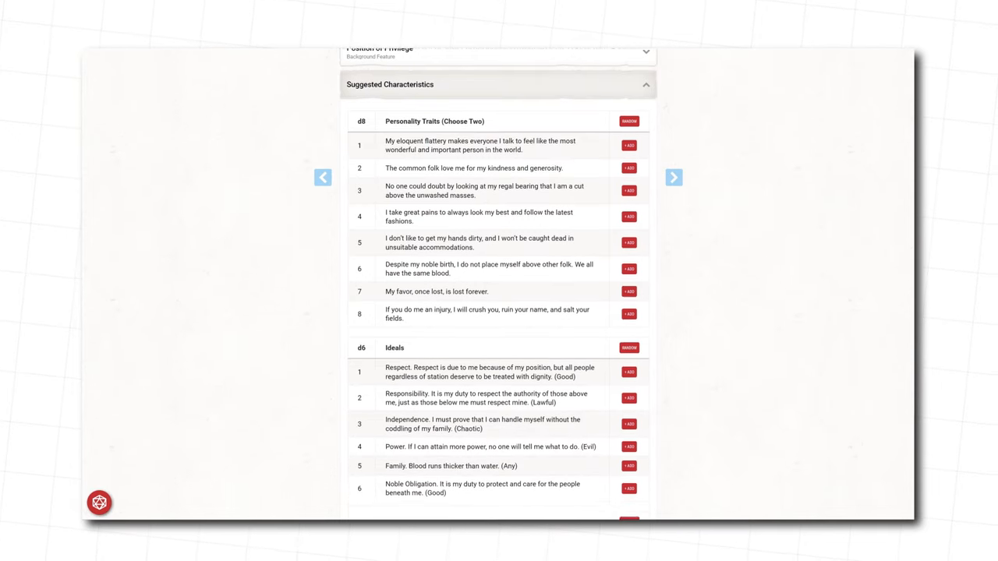
scroll("down", 3)
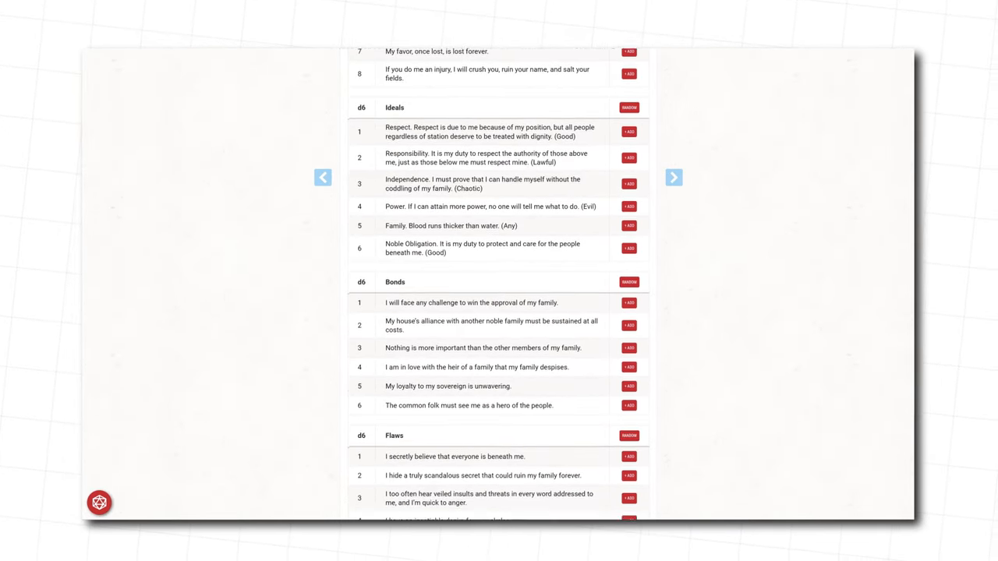
scroll("down", 3)
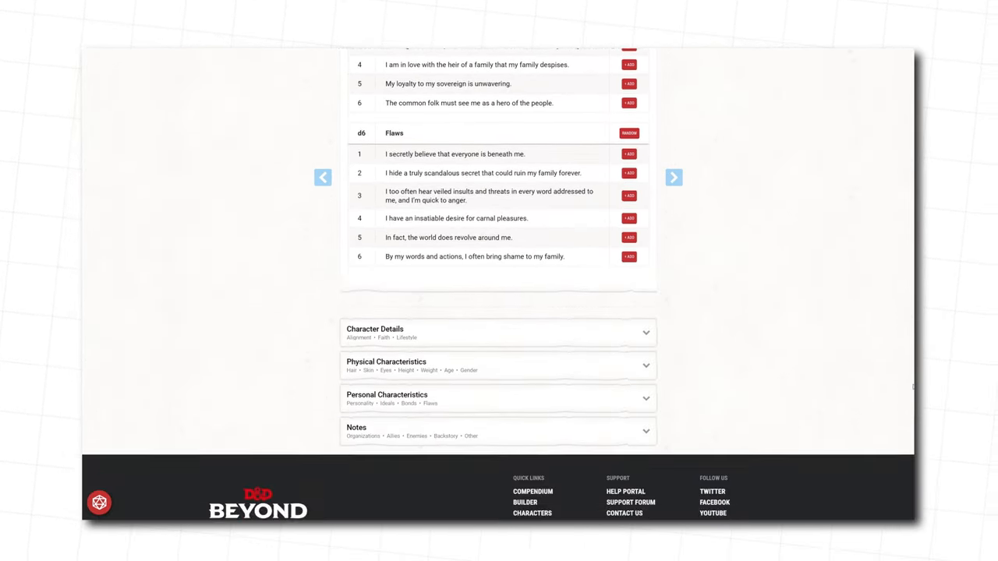
Set alignment to Lawful Good and advance to the equipment step
left_click(499, 397)
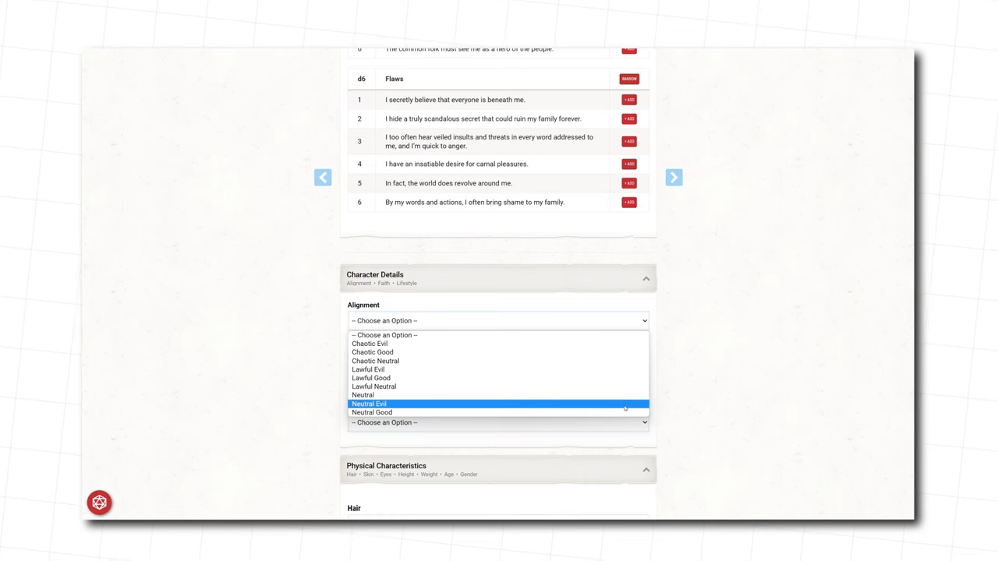
left_click(371, 378)
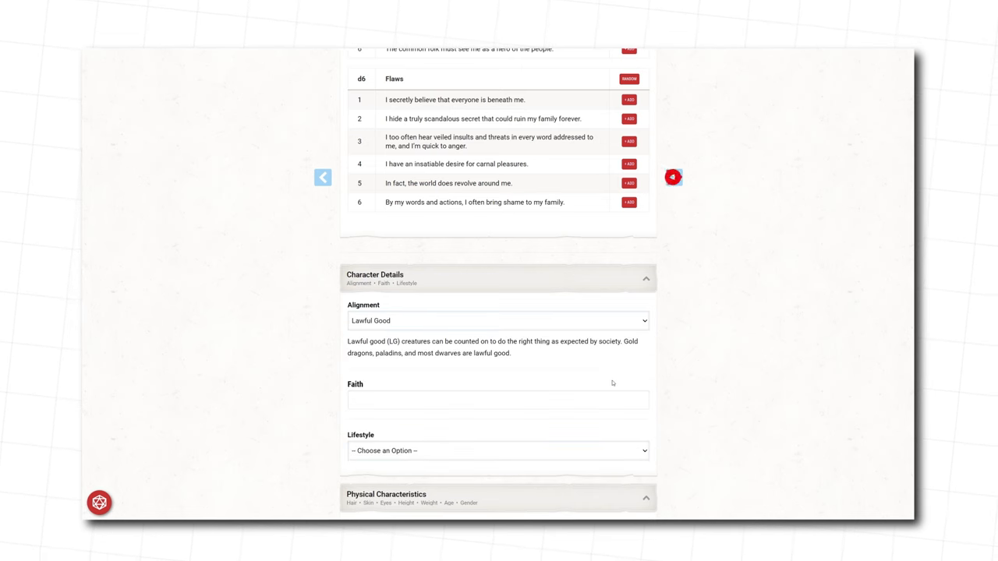
left_click(672, 177)
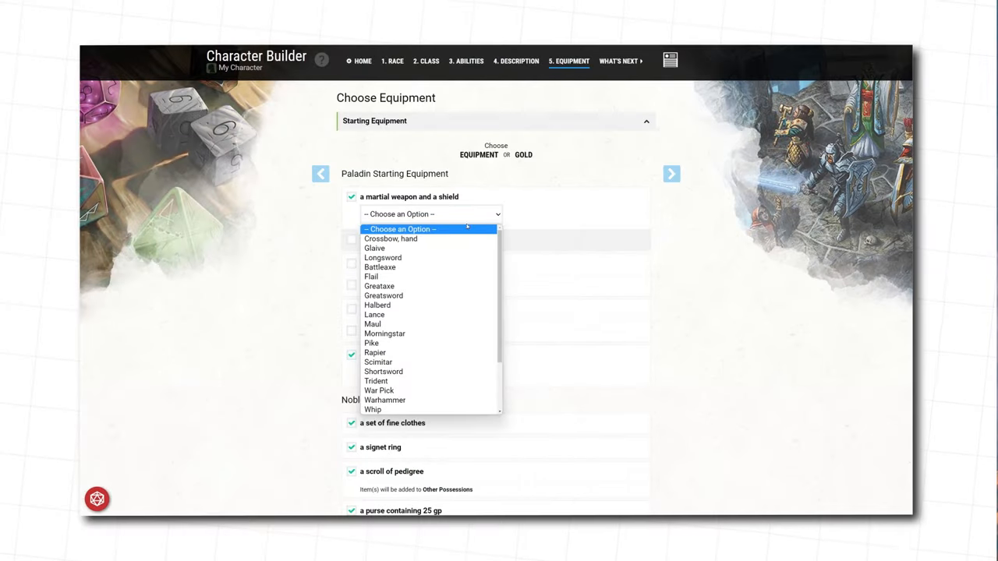
Choose Longsword, five javelins, explorer's pack and an Amulet holy symbol
left_click(383, 257)
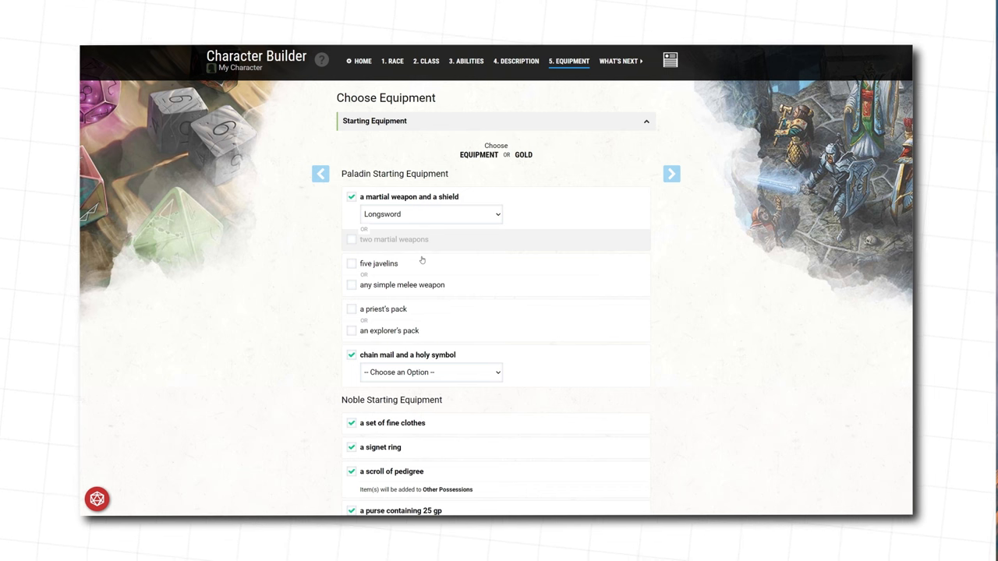
left_click(352, 264)
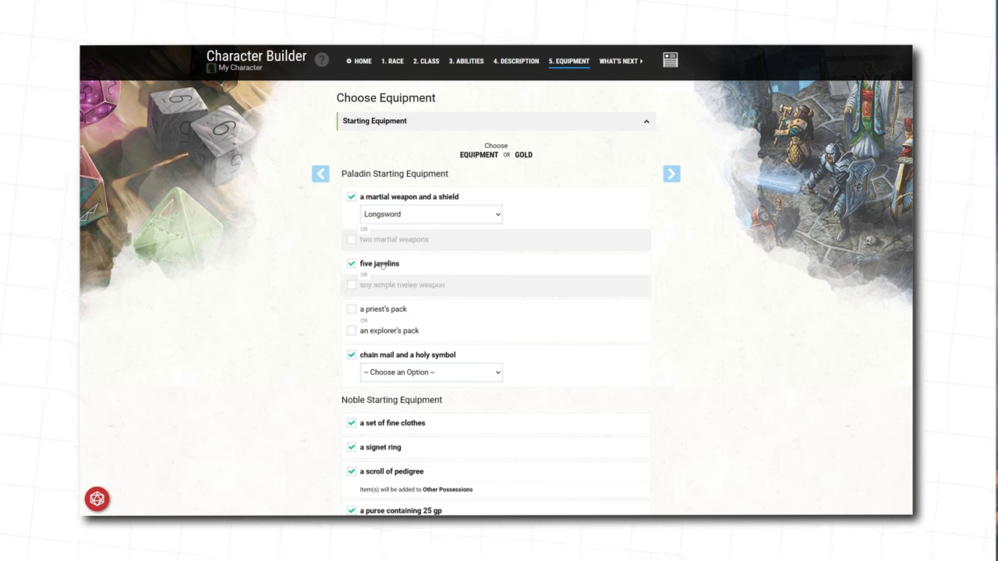
left_click(352, 331)
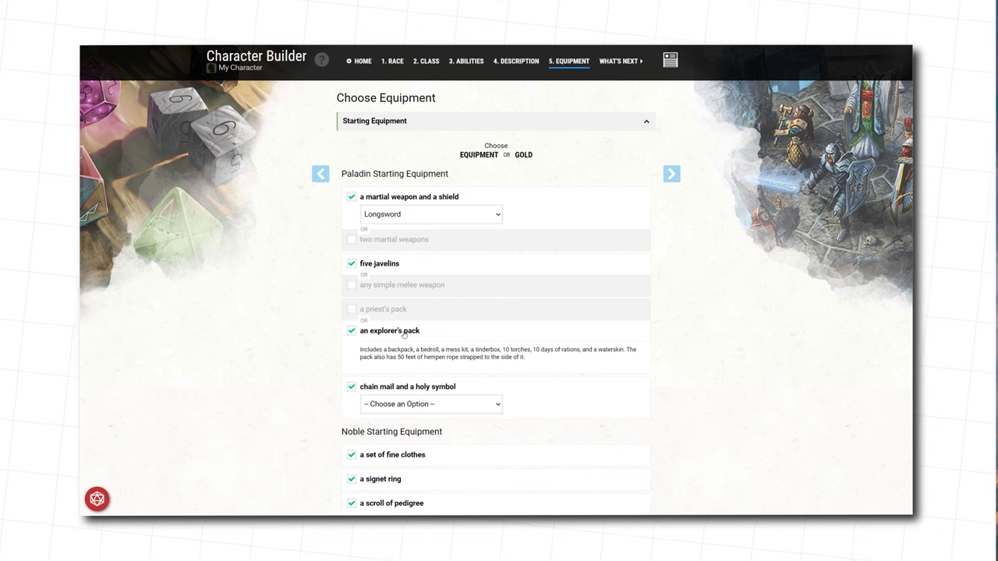
left_click(431, 404)
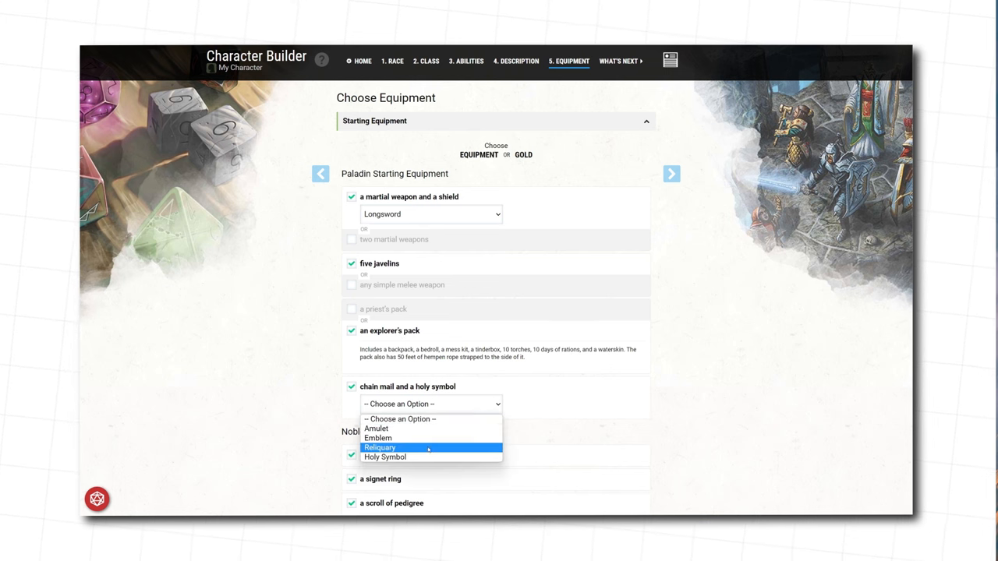
mouse_move(431, 457)
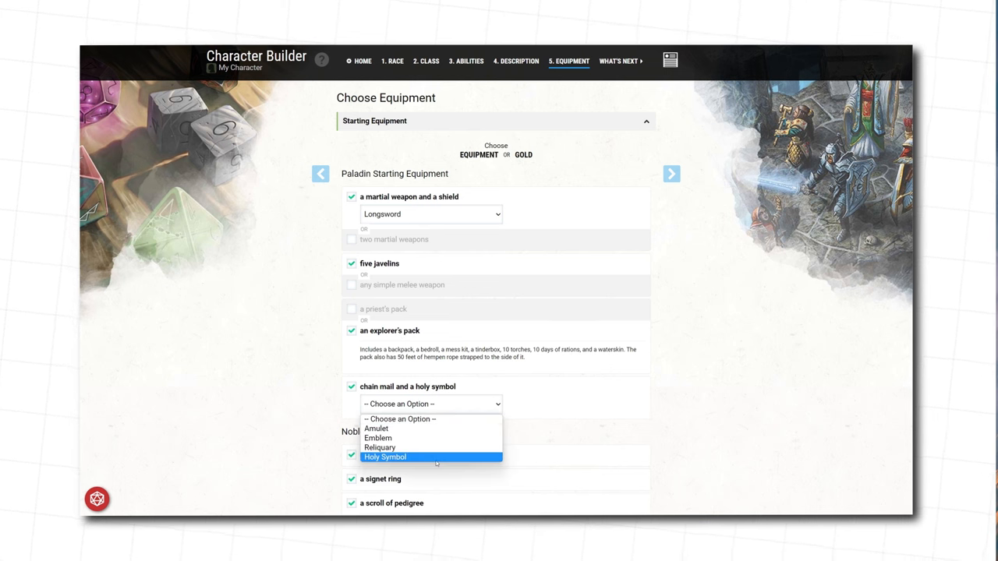
left_click(376, 428)
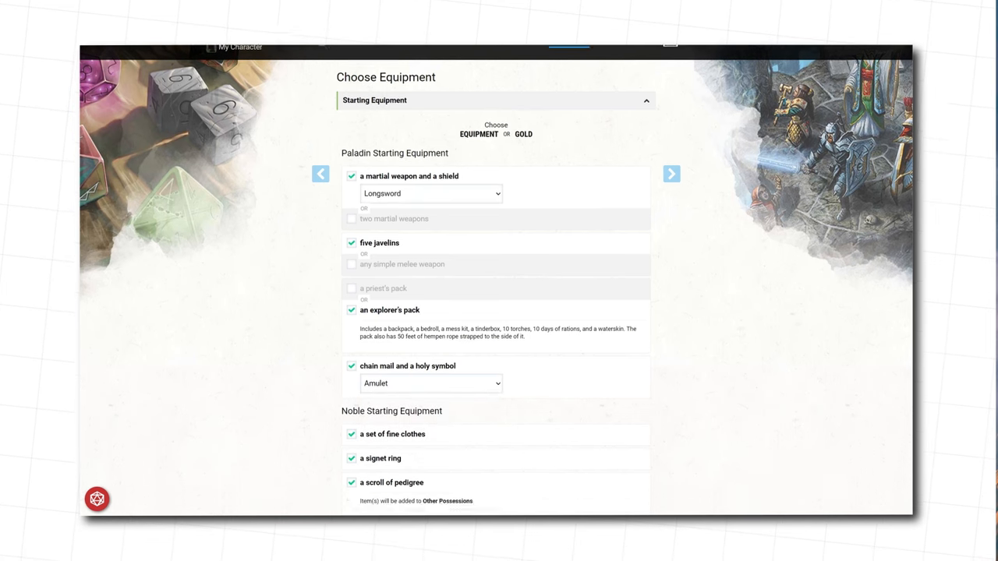
Add the chosen starting equipment and open the character sheet
scroll("down", 3)
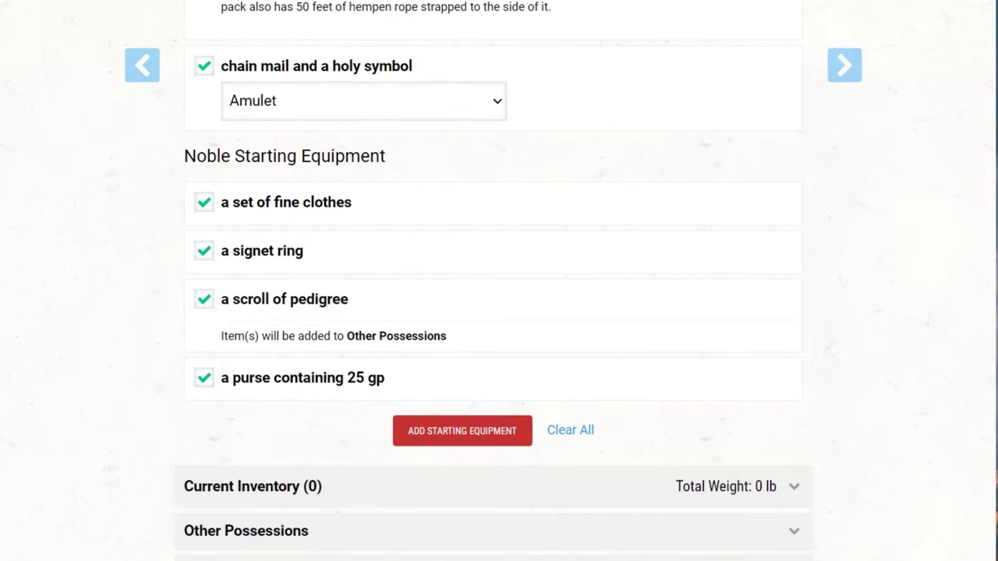
left_click(461, 431)
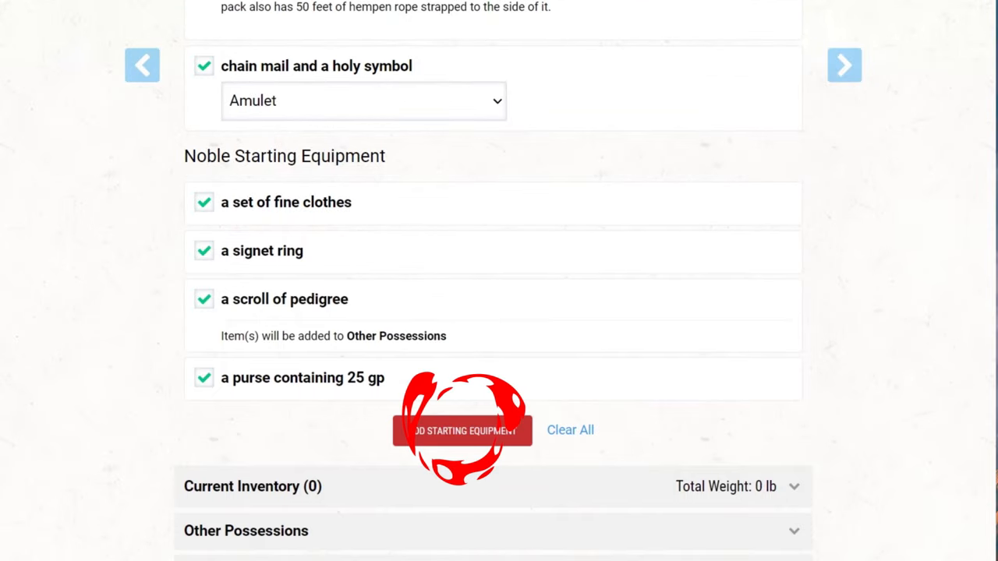
left_click(462, 430)
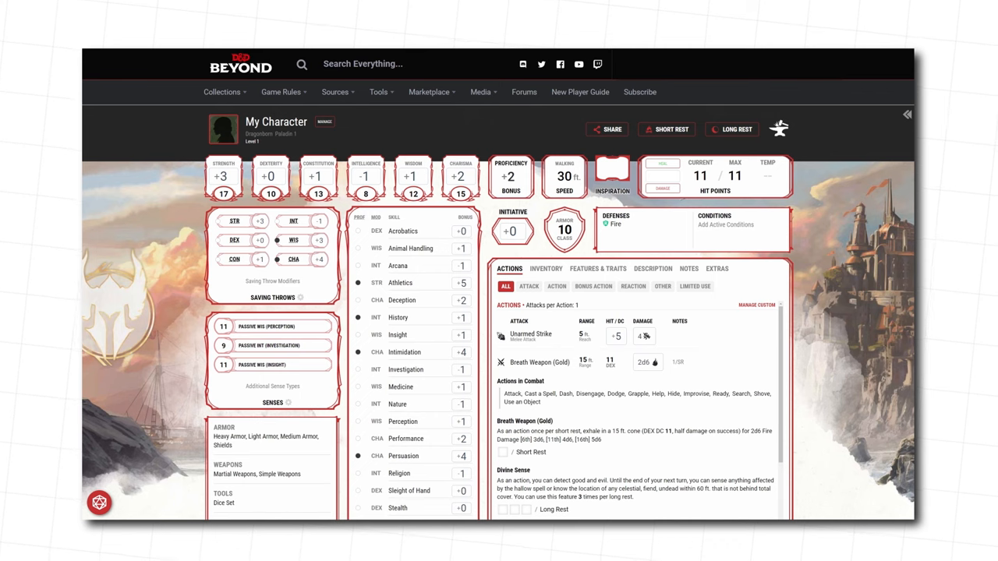
Rename the character to 'Sanzanor'
left_click(779, 128)
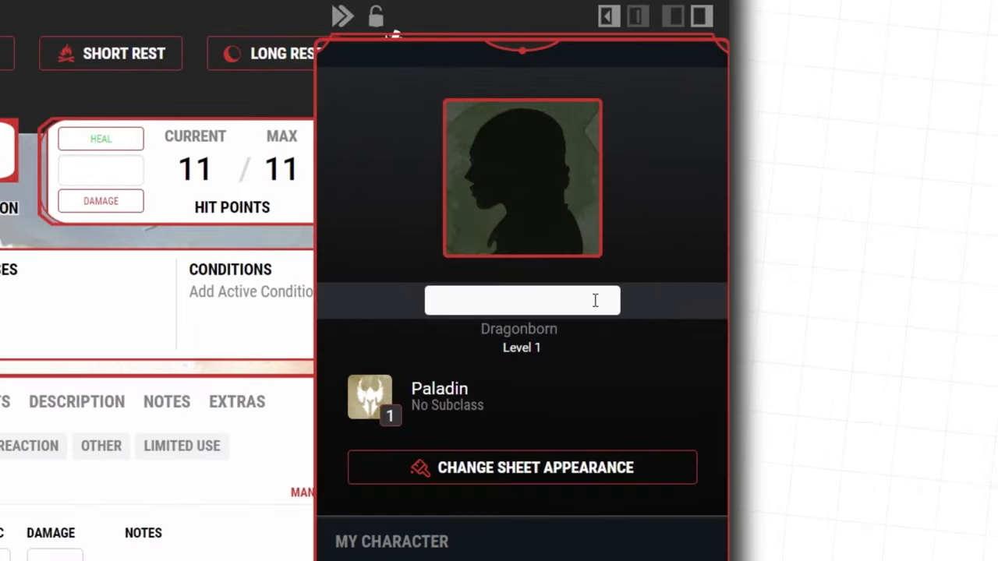
type("Sanzanor")
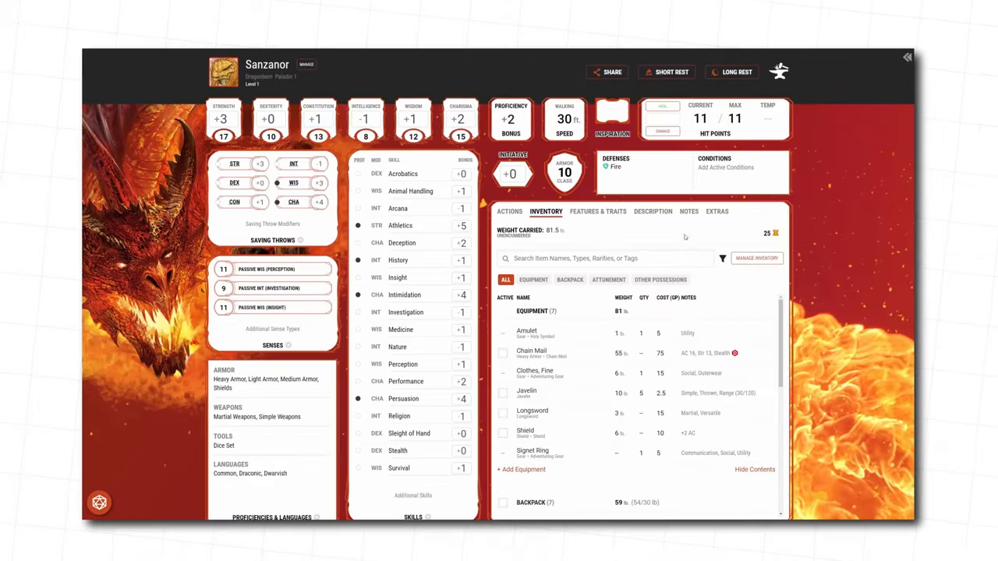
mouse_move(671, 245)
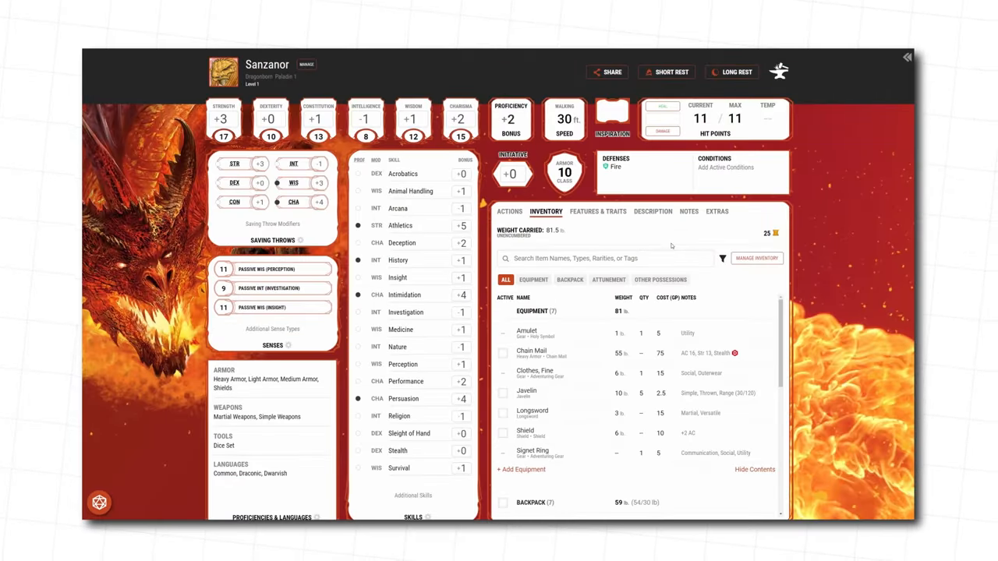
Equip the Chain Mail for Armor Class 18 and roll the Longsword attack twice
left_click(503, 354)
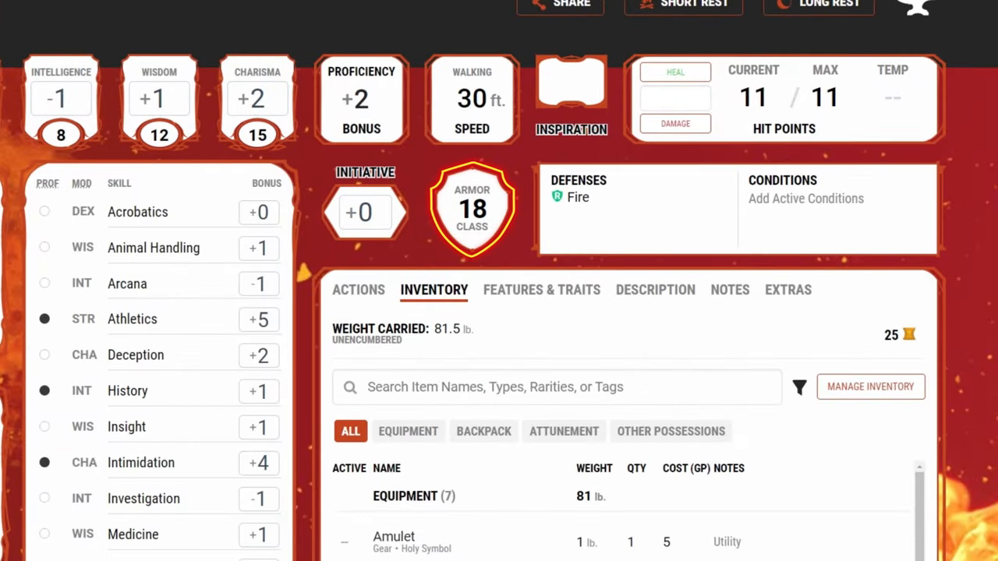
left_click(358, 289)
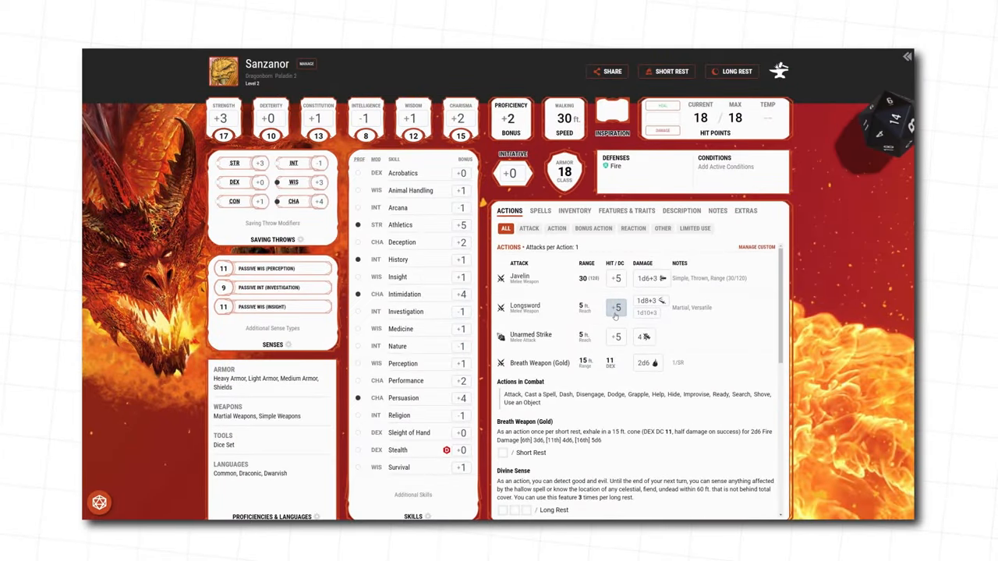
left_click(616, 307)
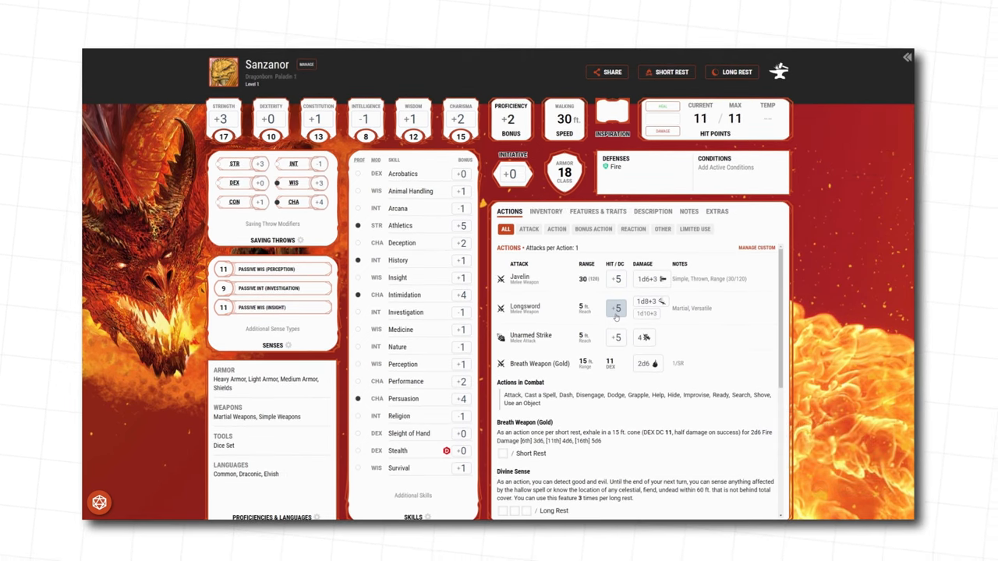
left_click(616, 308)
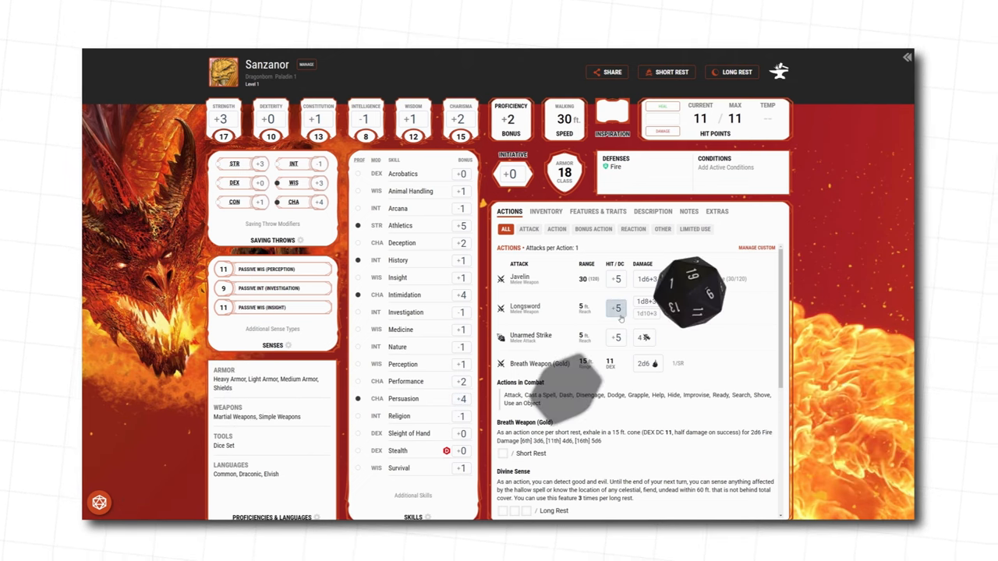
left_click(616, 308)
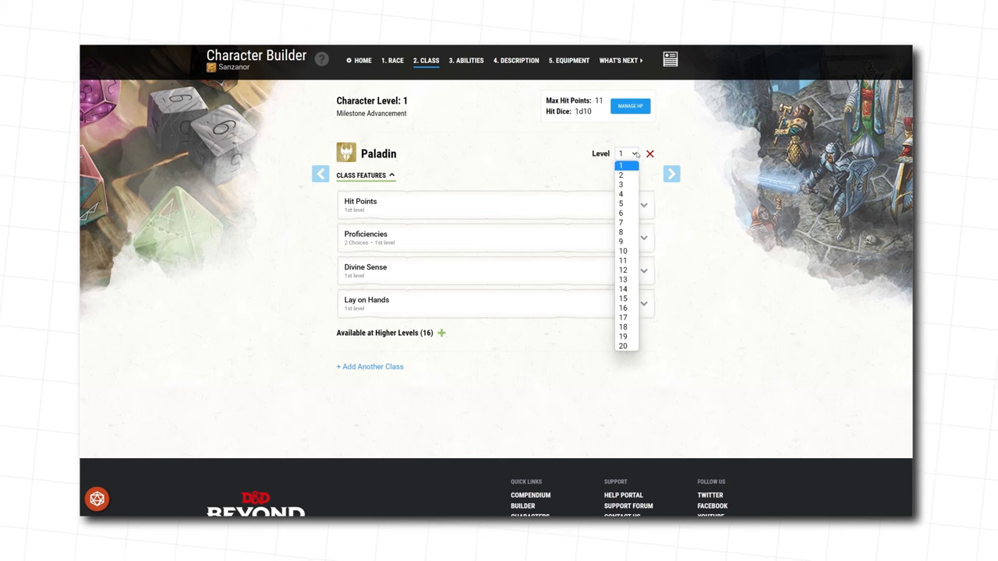
Set the Paladin class level to 2 and expand the available spell list
left_click(621, 175)
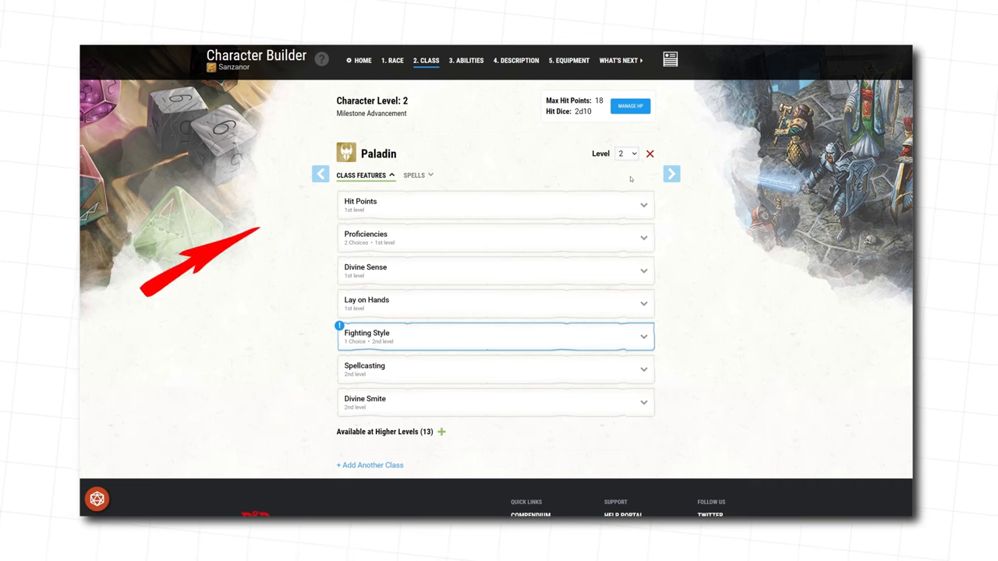
left_click(414, 175)
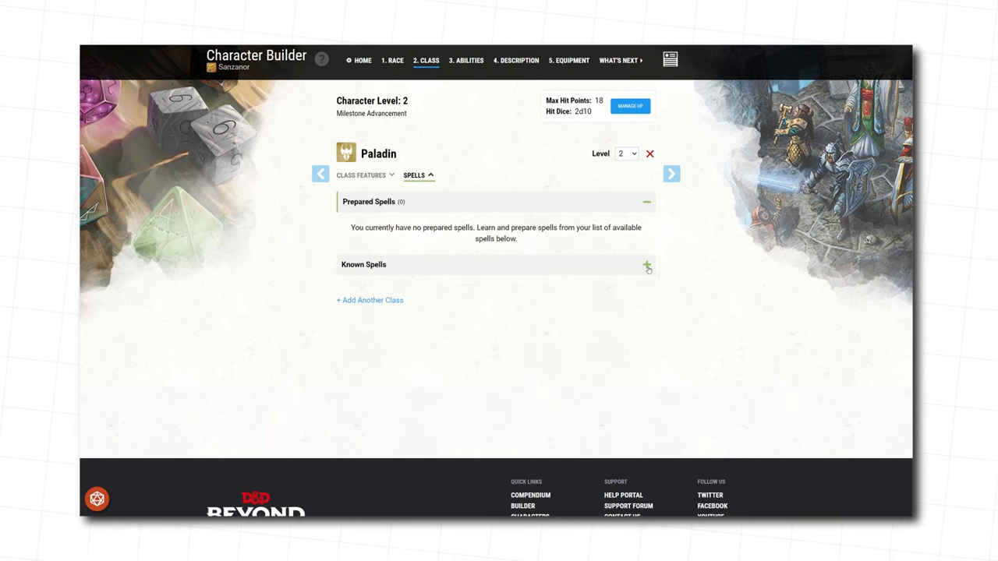
left_click(646, 266)
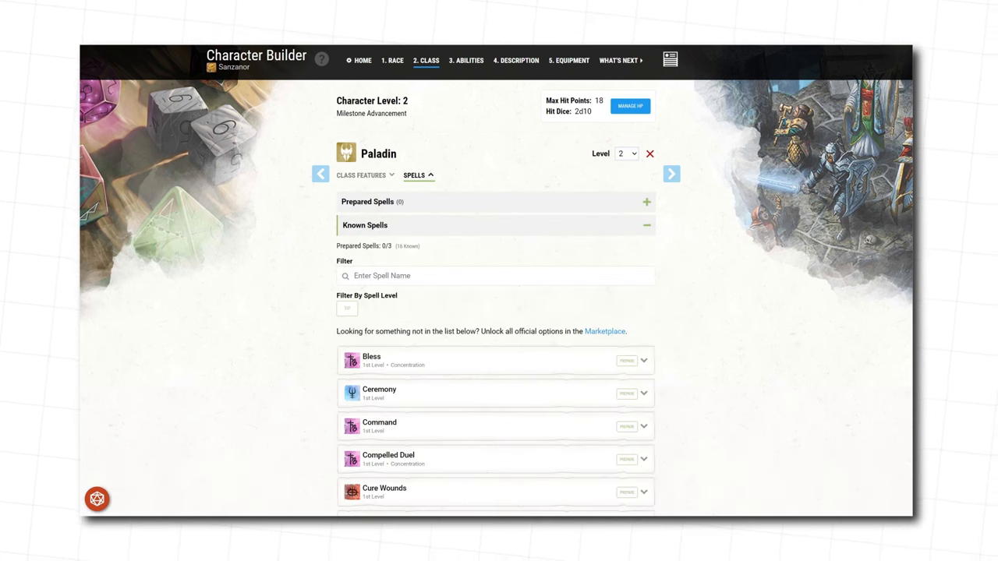
Prepare Bless, Command and Shield of Faith
scroll("down", 3)
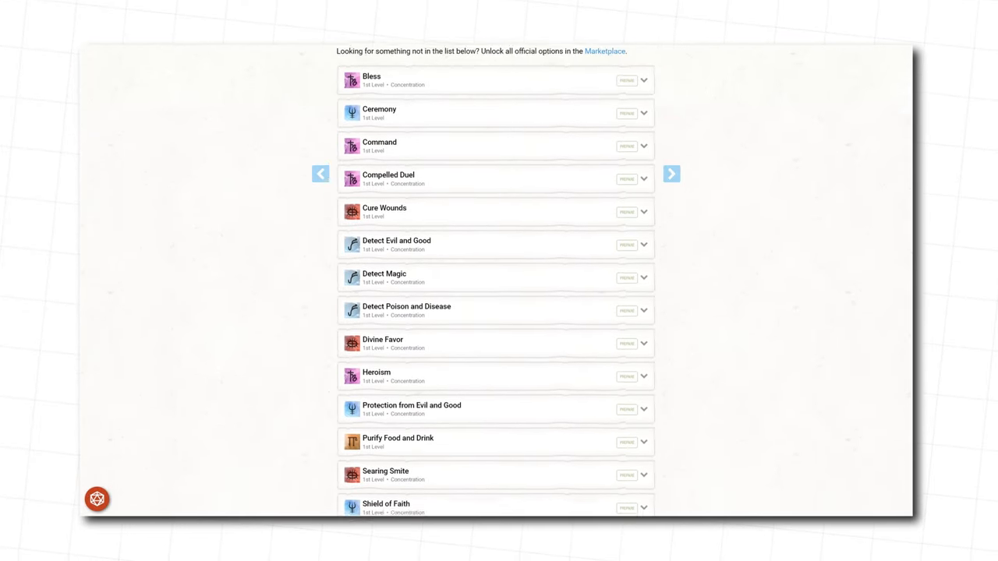
left_click(644, 507)
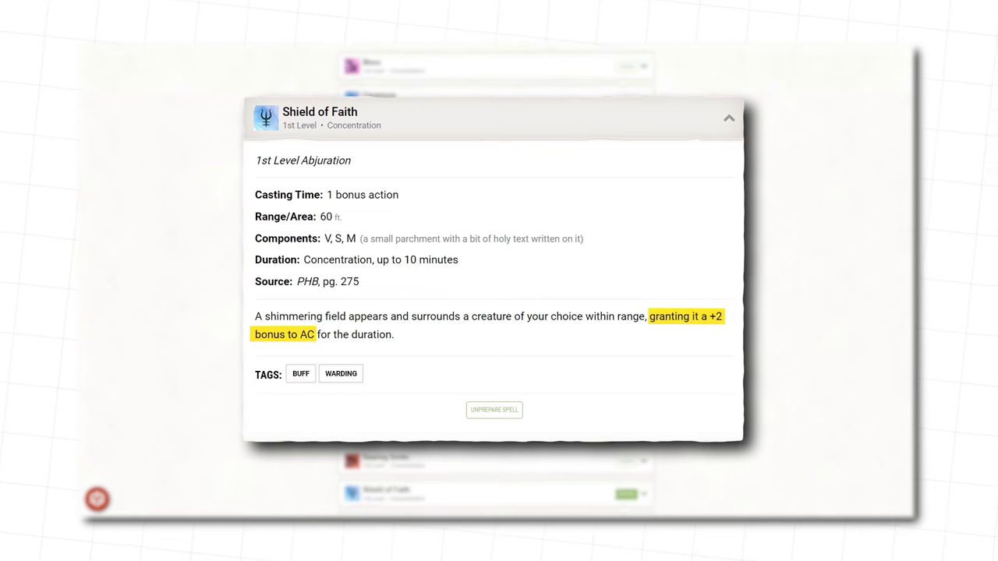
left_click(729, 118)
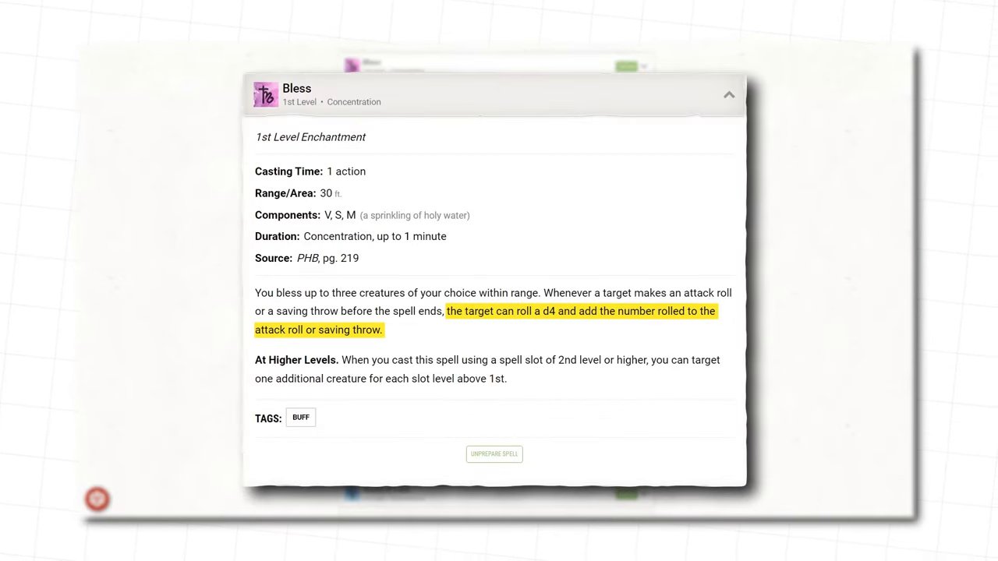
left_click(728, 94)
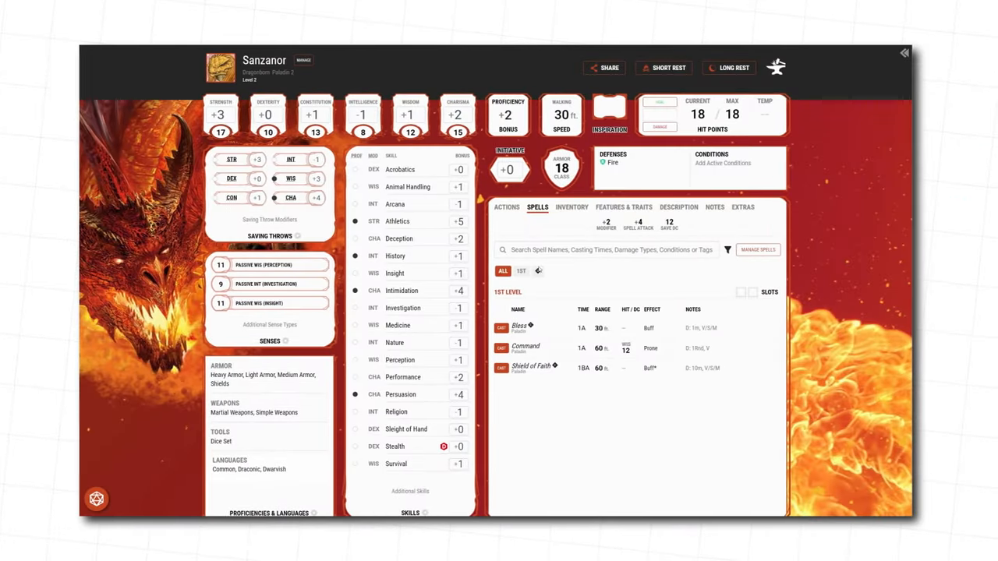
Cast Bless with a spell slot, browse Bonus Action and Other actions, then return to Spells
left_click(519, 326)
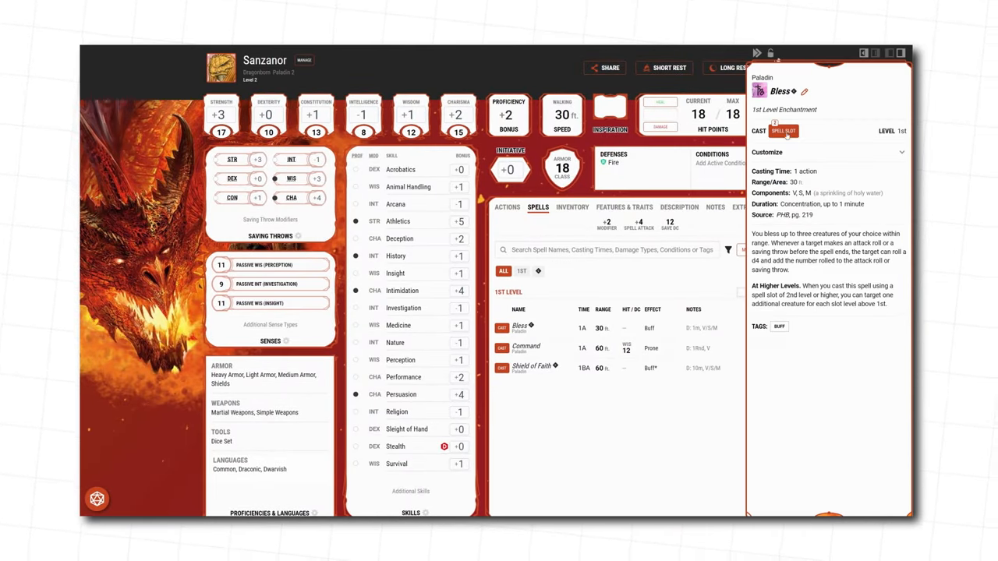
left_click(783, 130)
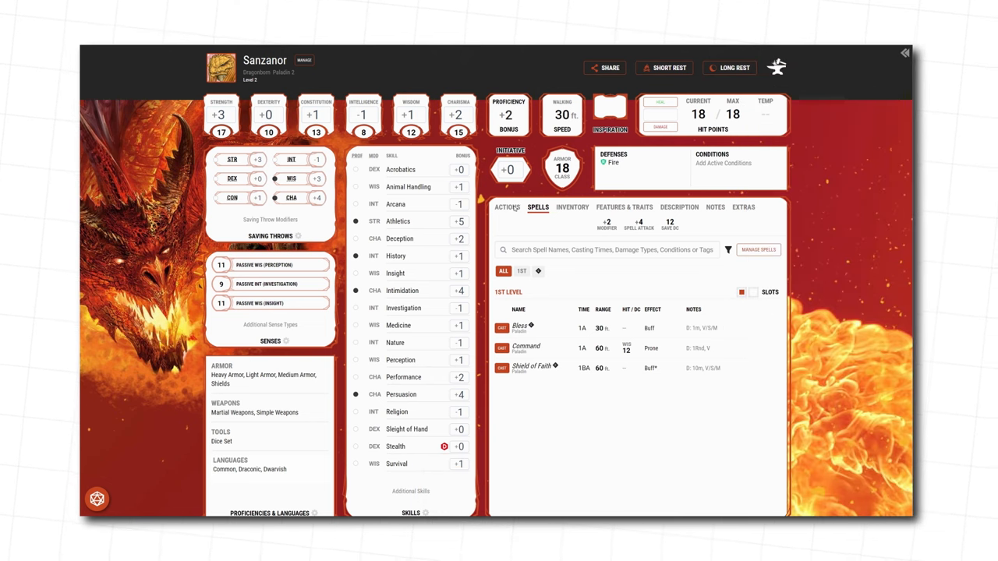
left_click(507, 207)
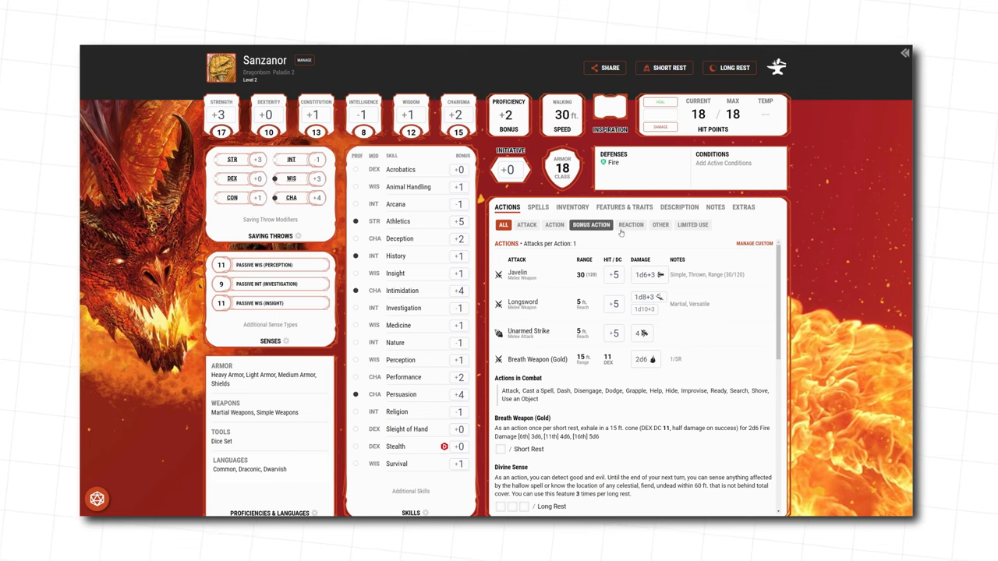
left_click(660, 225)
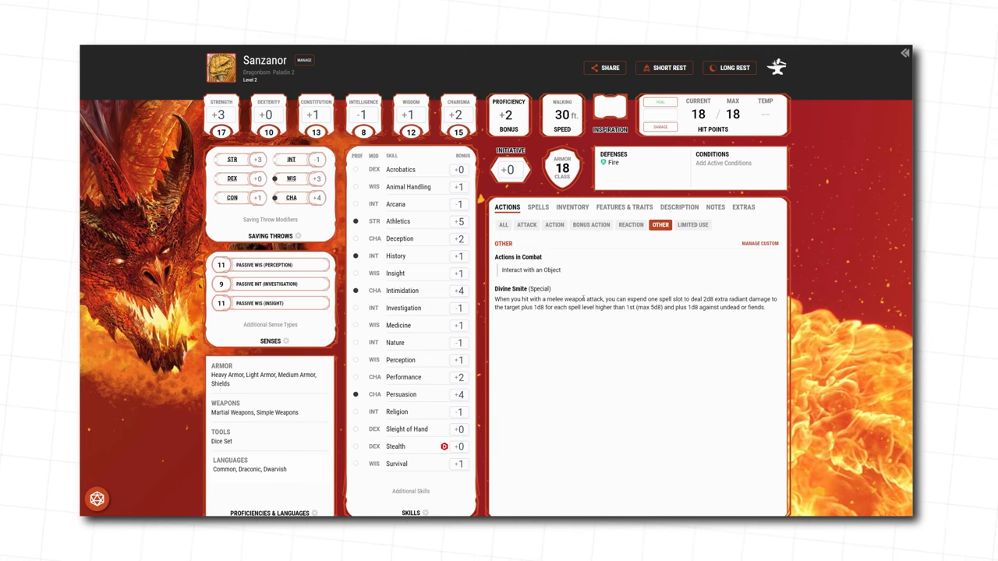
left_click(510, 288)
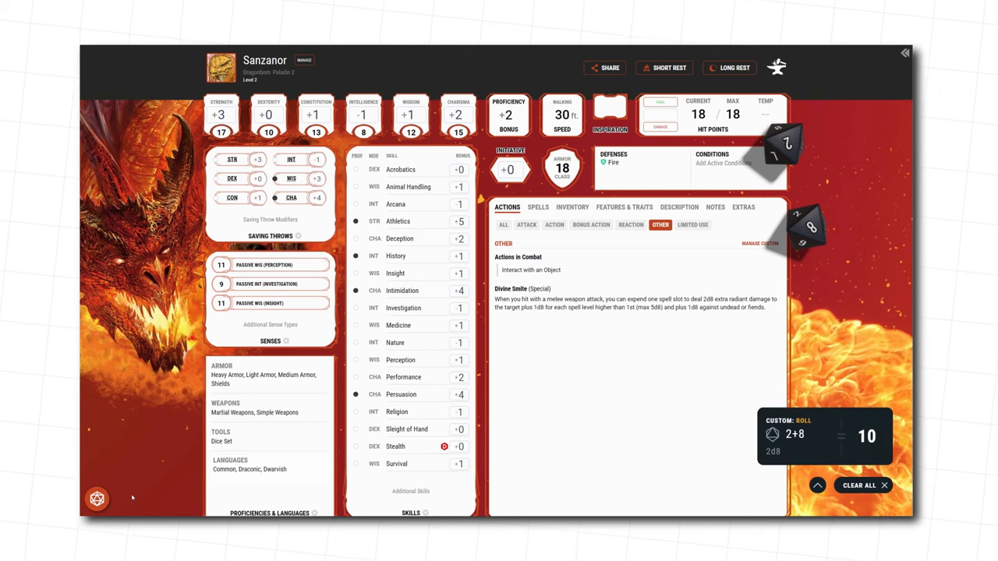
left_click(538, 206)
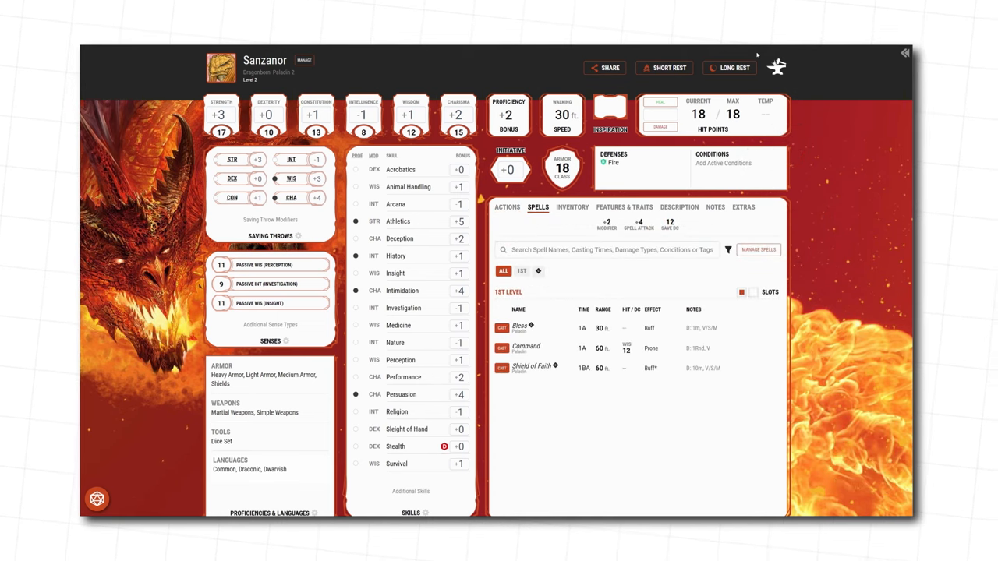